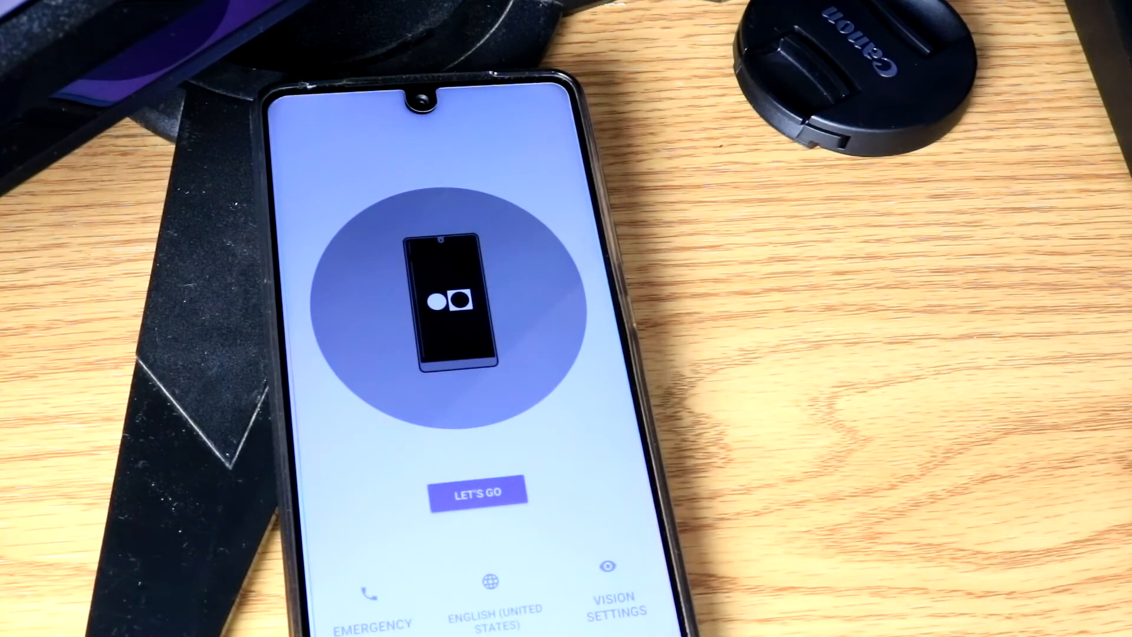
In Chrome, download installer_r24.4.1-windows.exe from dl.google.com/android/installer.
left_click(478, 492)
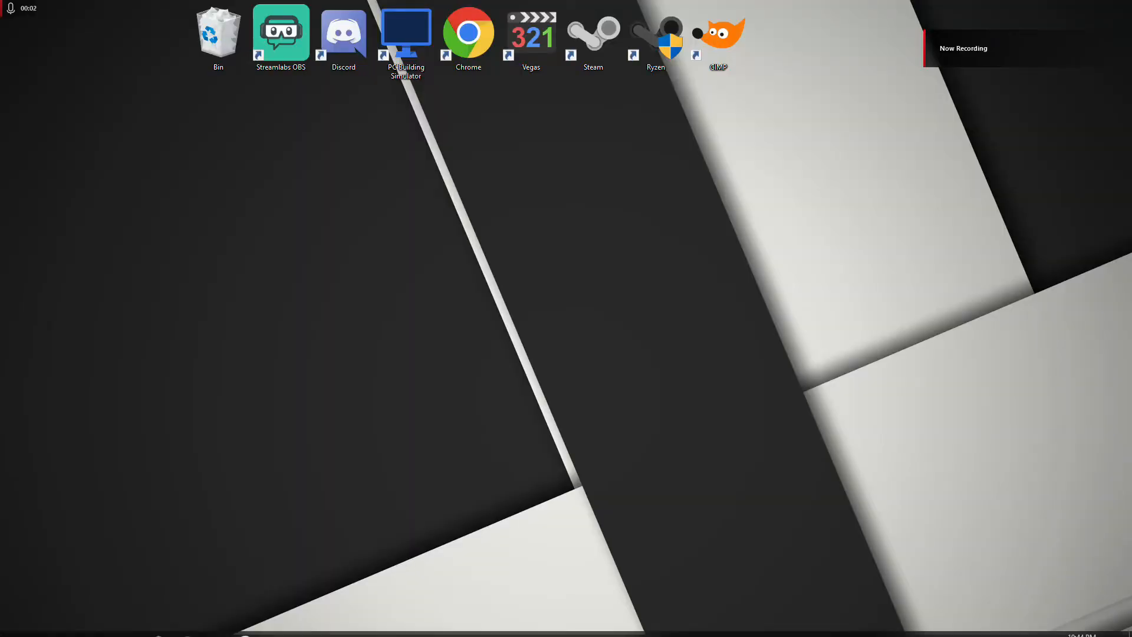
double_click(468, 32)
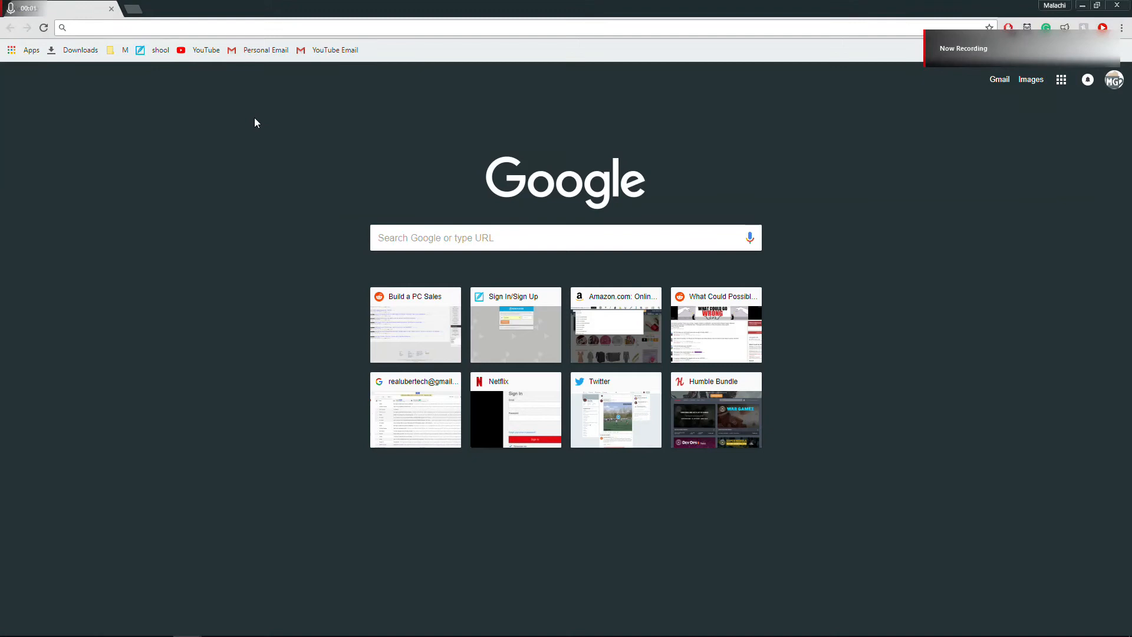
mouse_move(142, 67)
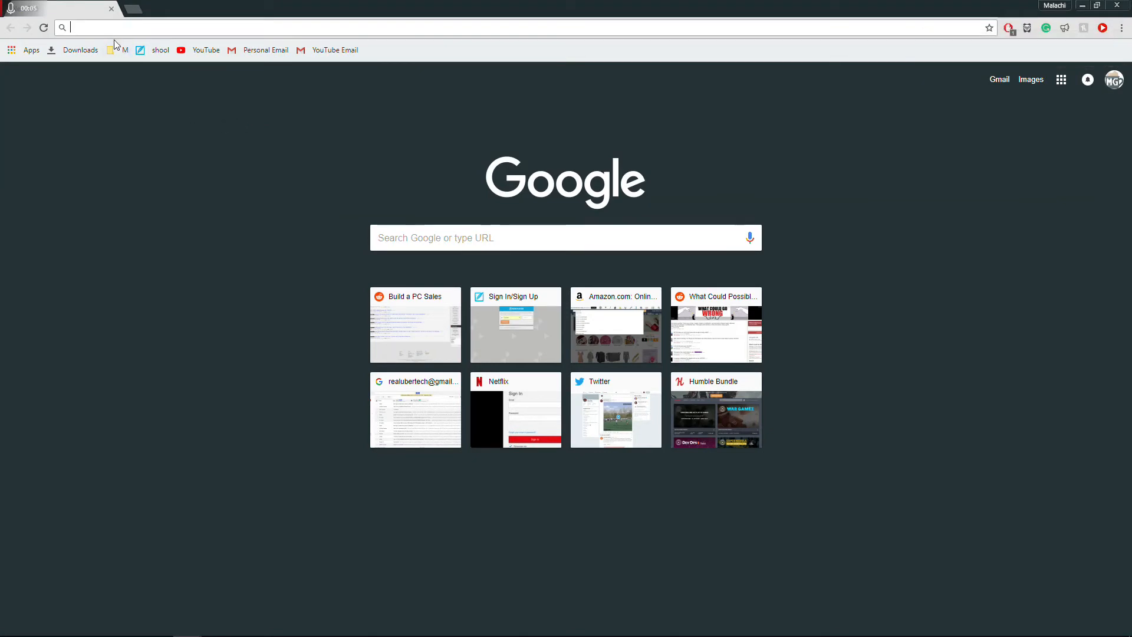
type("https://dl.google.com/android/installer_r24.4.1-windows.exe")
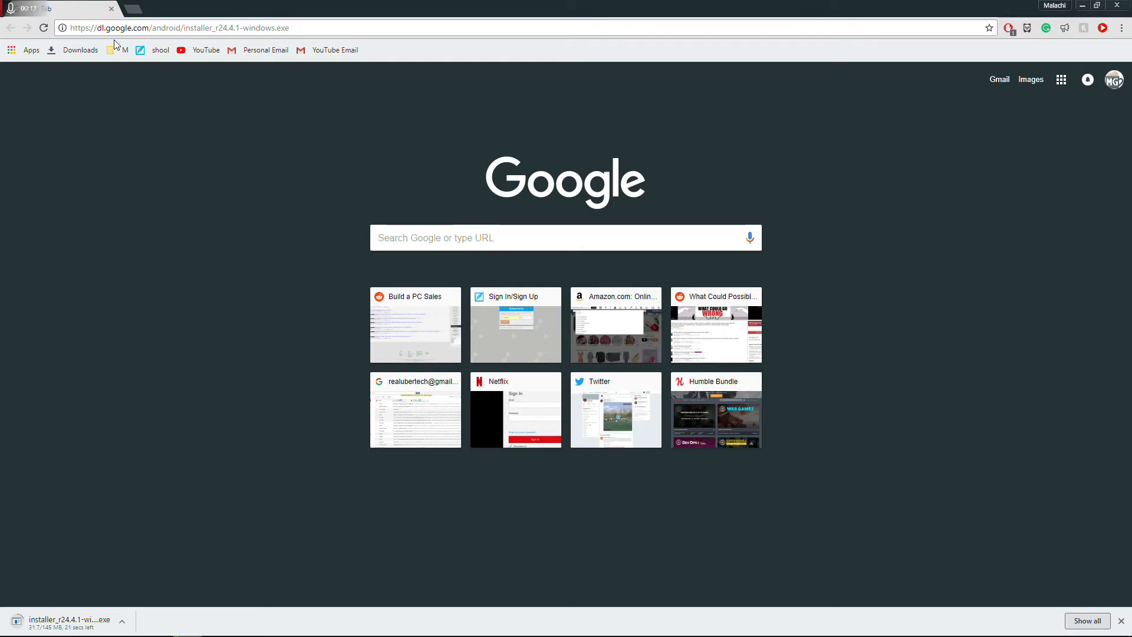
mouse_move(85, 295)
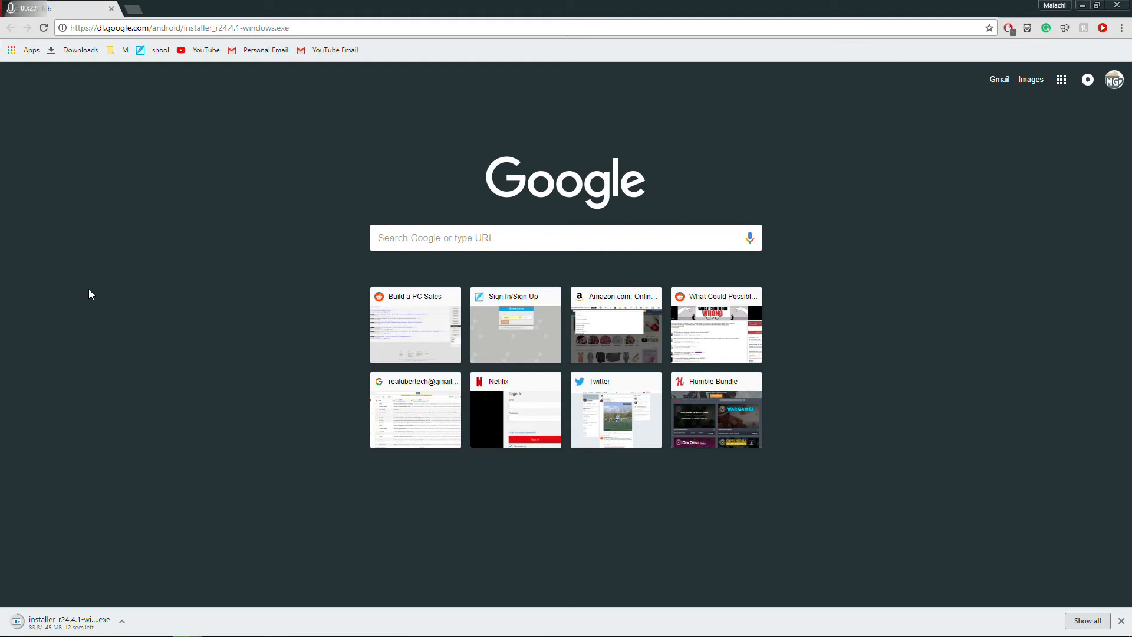
mouse_move(86, 305)
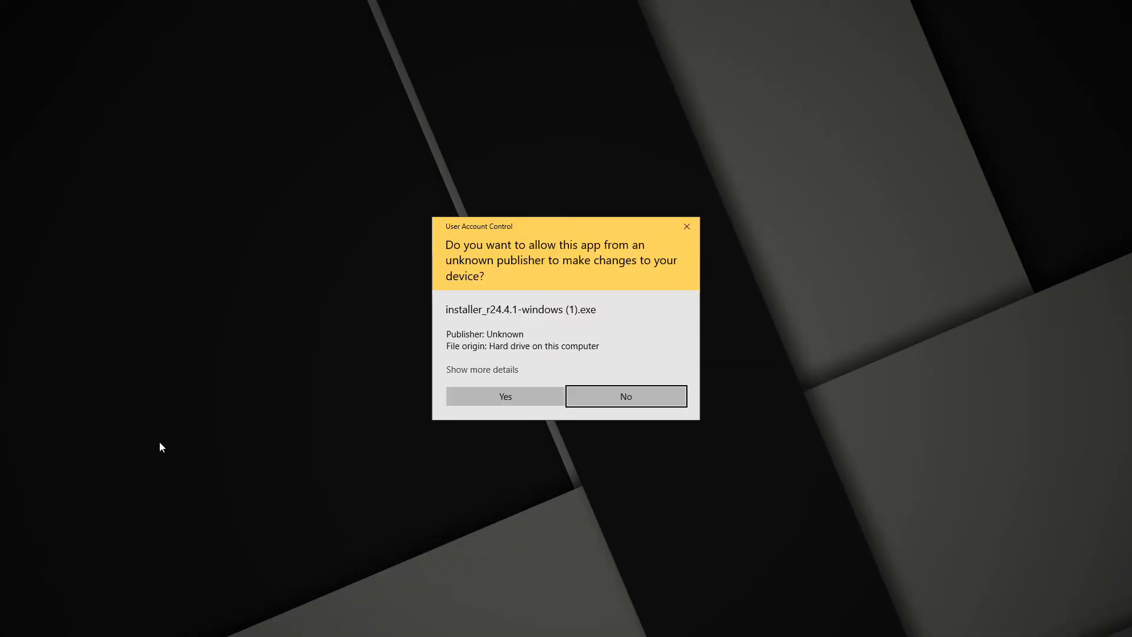
Allow the installer, choose install for anyone using this computer, and keep the default android-sdk folder.
left_click(505, 395)
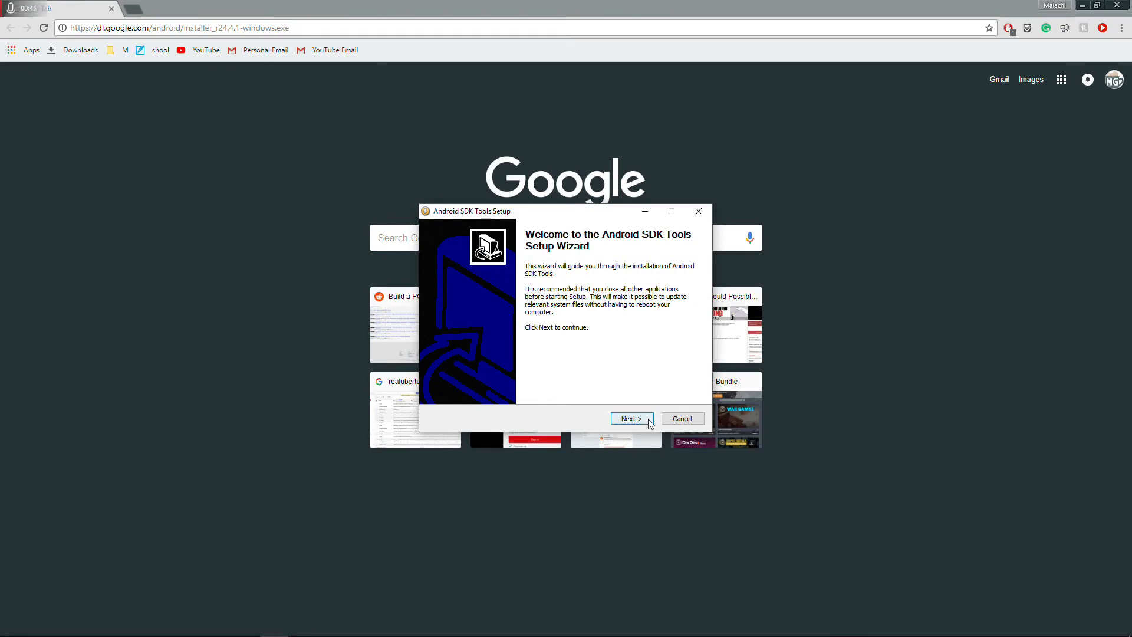
left_click(631, 418)
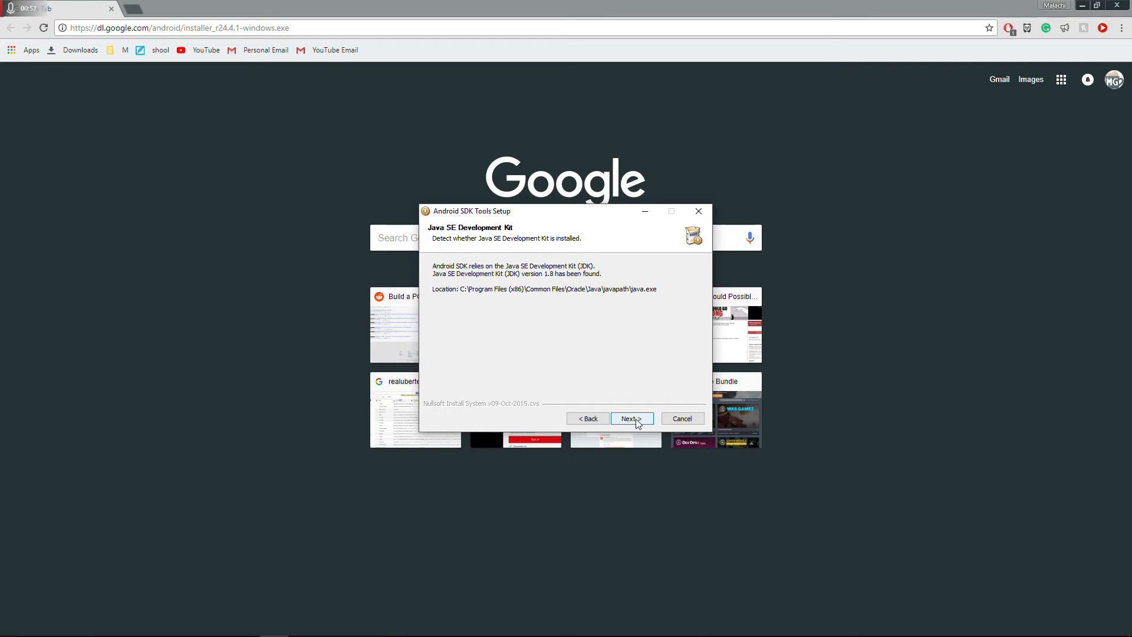
left_click(630, 418)
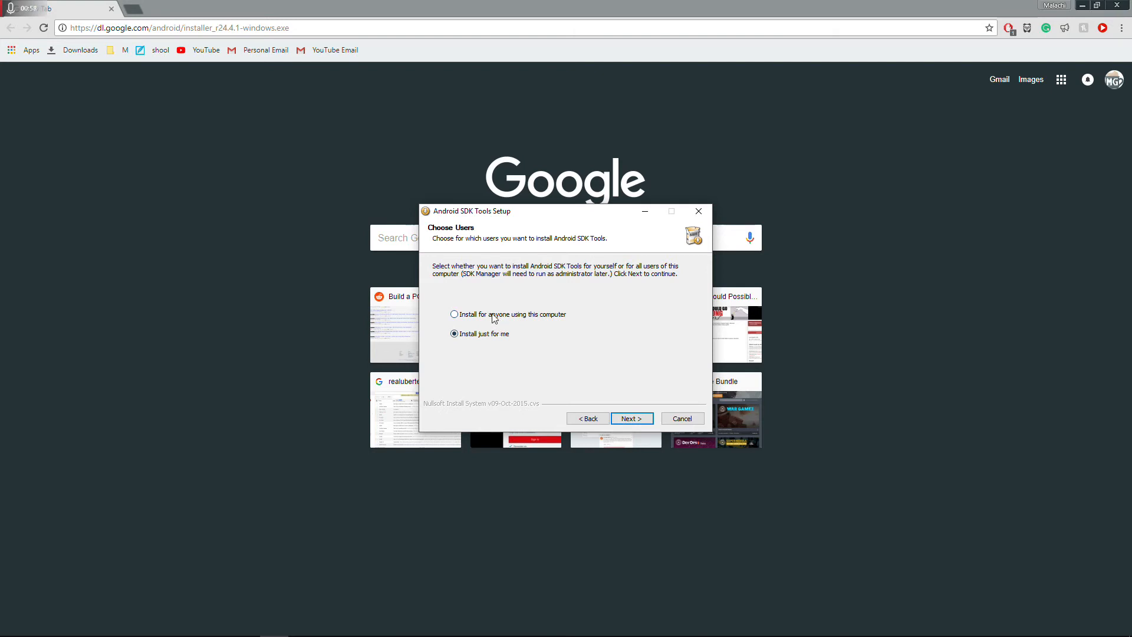
left_click(454, 314)
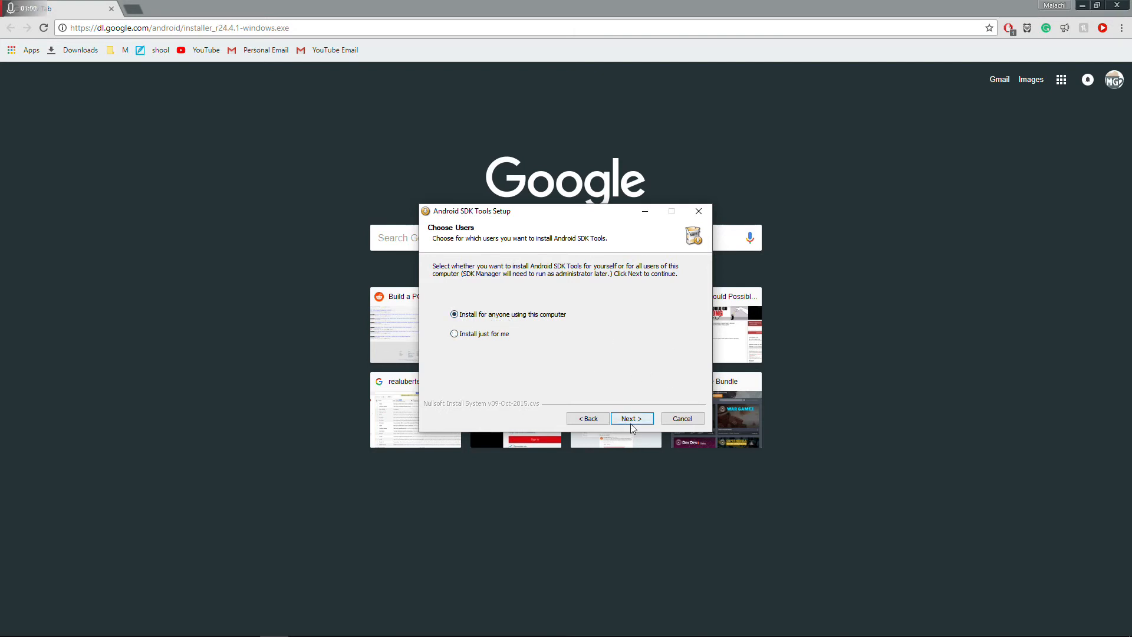
left_click(631, 418)
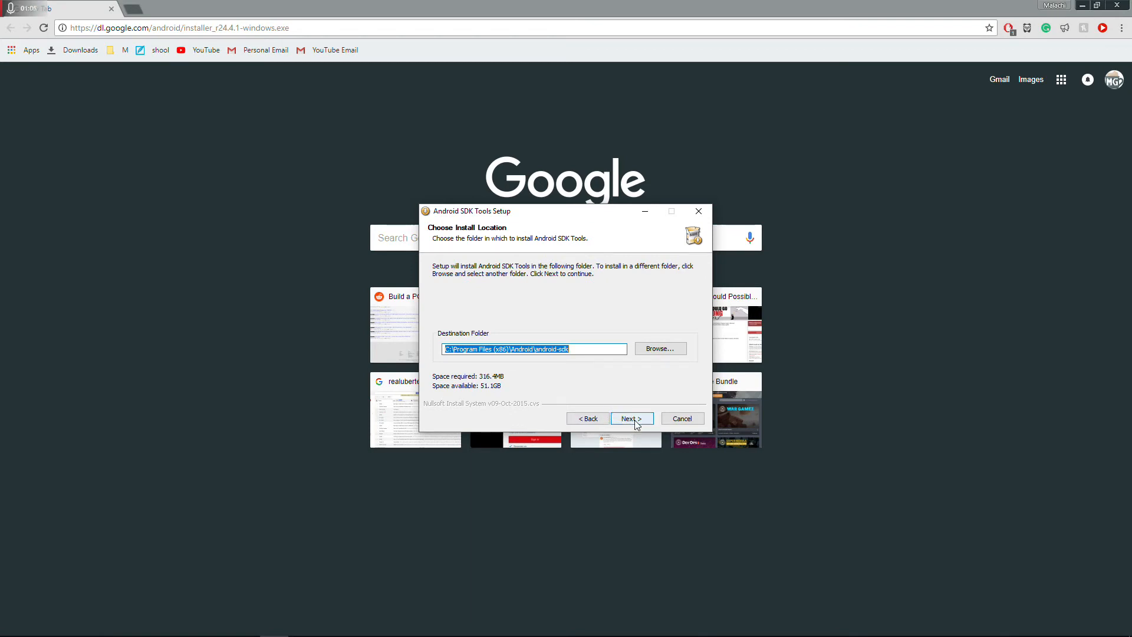
left_click(630, 418)
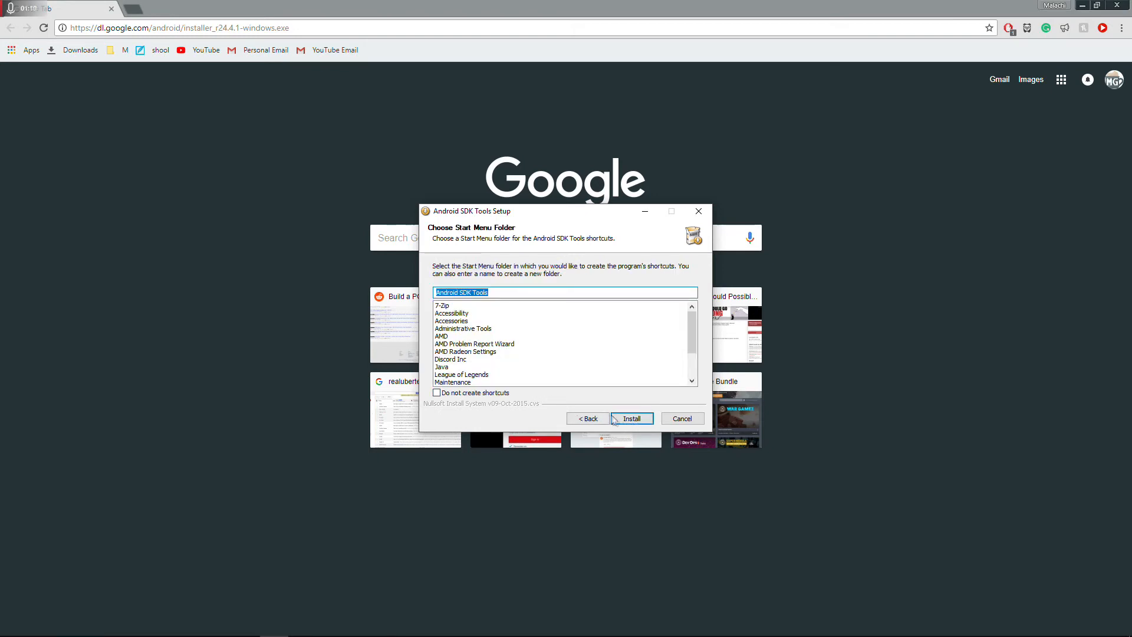
mouse_move(625, 431)
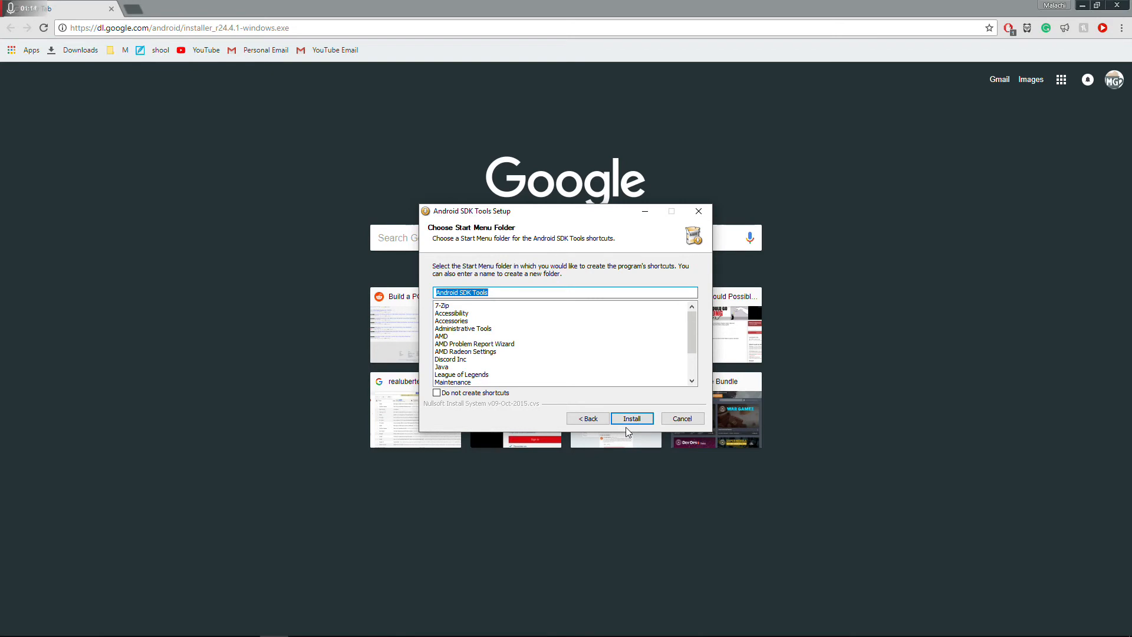
Install Android SDK Tools and finish the wizard with 'Start SDK Manager' left checked.
left_click(630, 418)
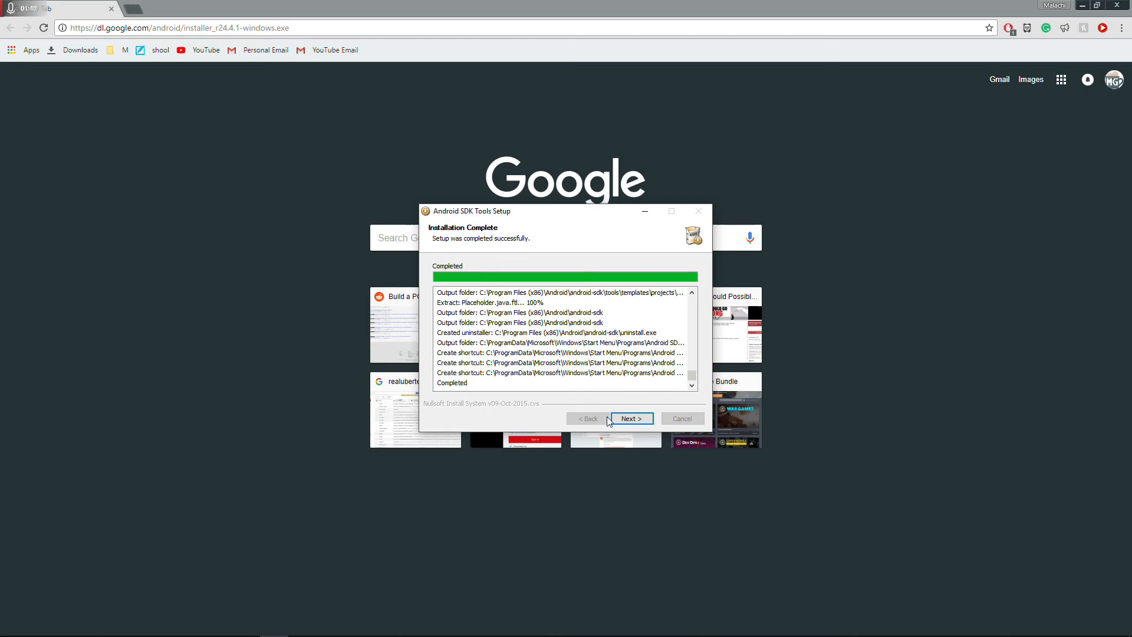
left_click(630, 418)
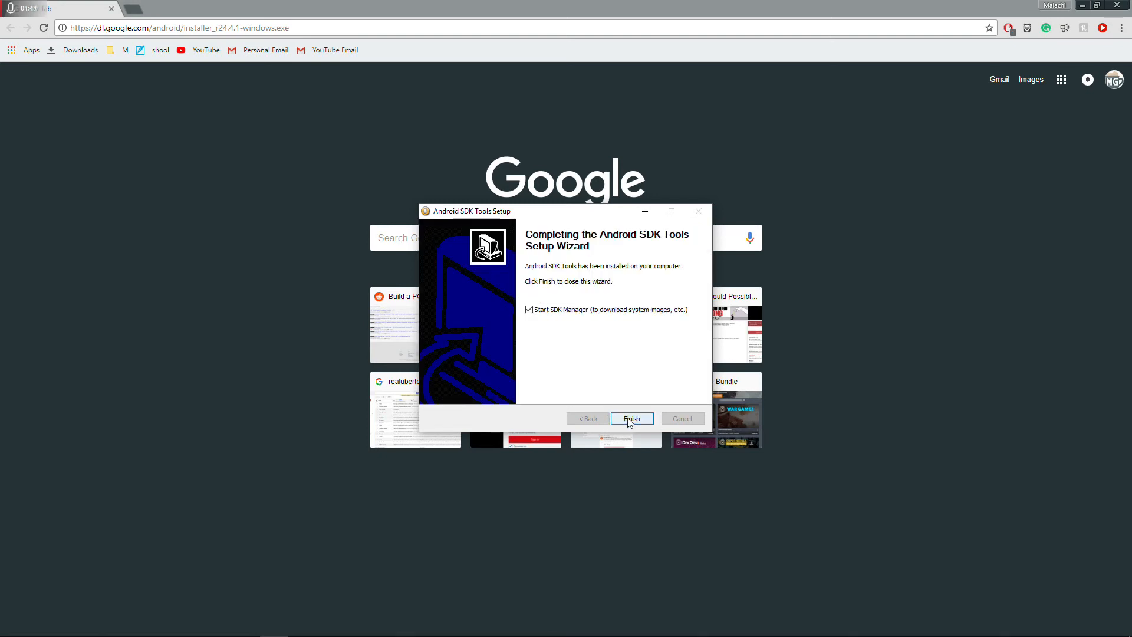
left_click(630, 419)
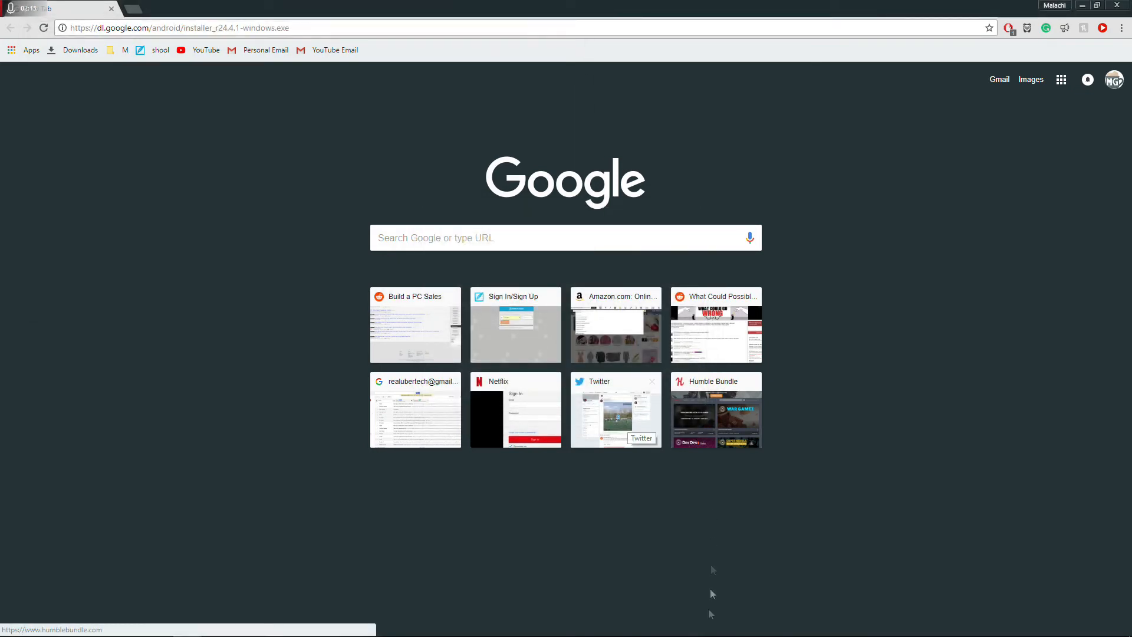
mouse_move(296, 623)
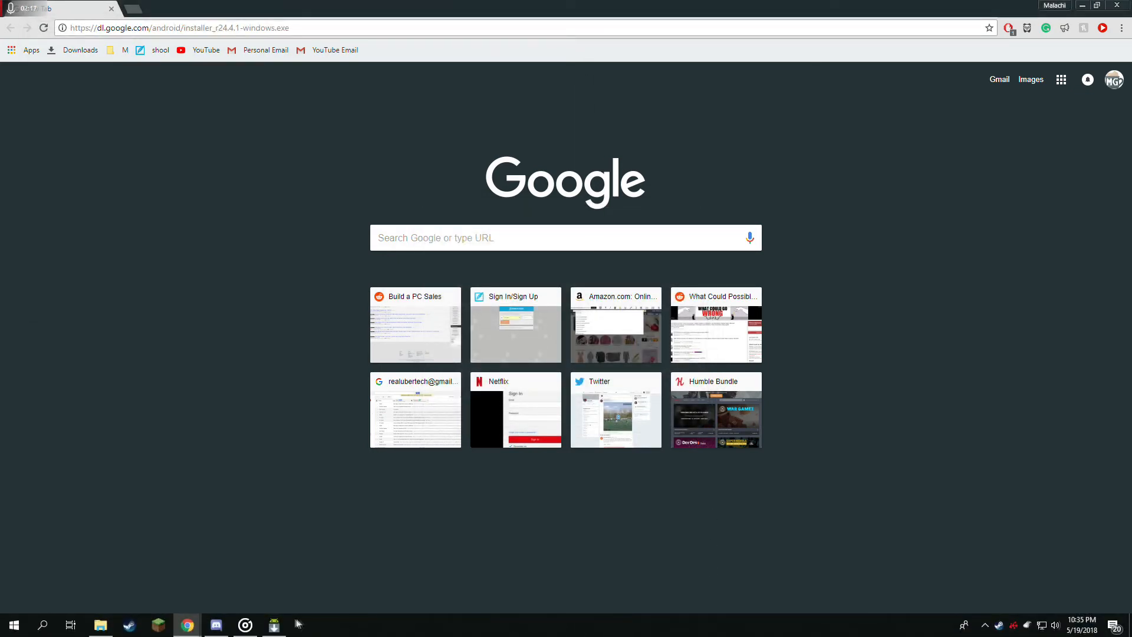
In SDK Manager, mark Build-tools 27.0.3 and request installing the 5 packages.
left_click(273, 623)
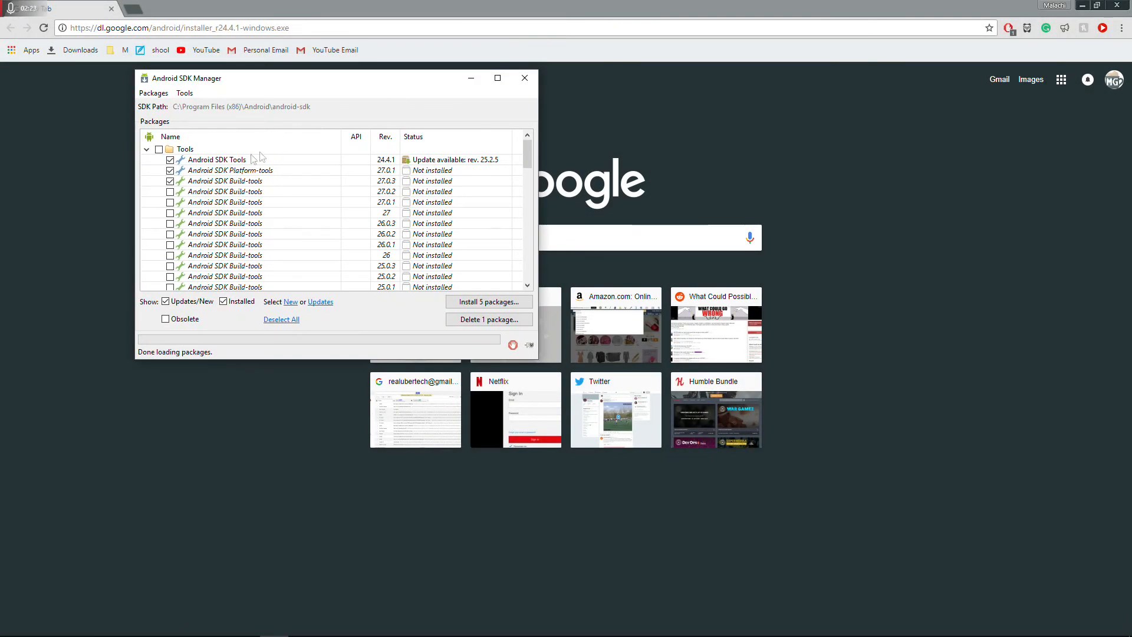
mouse_move(238, 170)
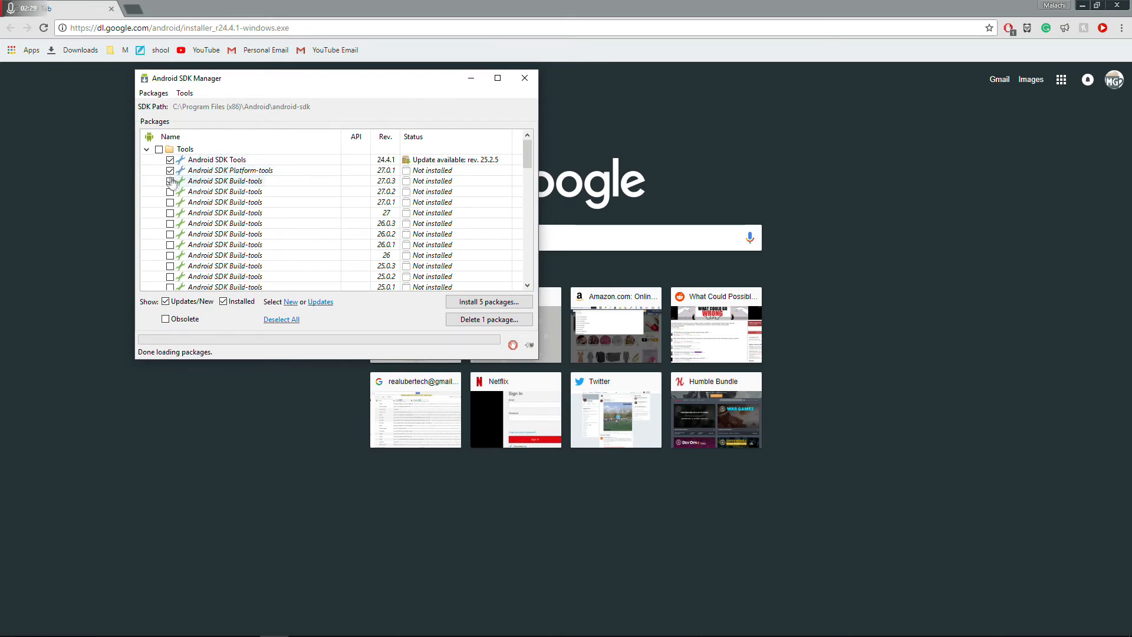
left_click(169, 180)
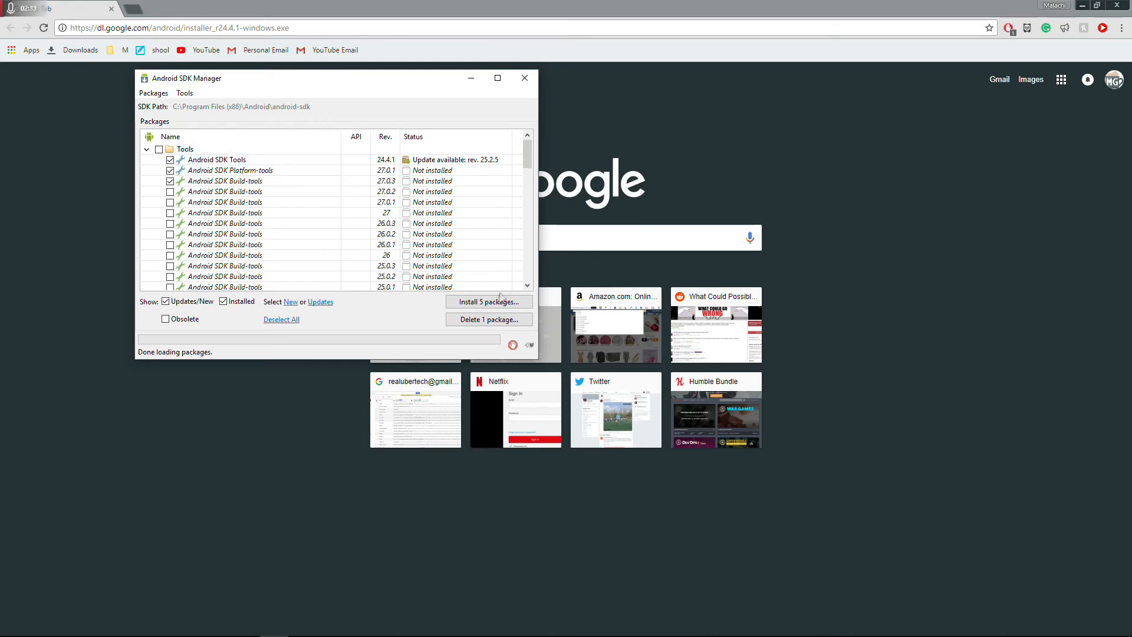
left_click(488, 302)
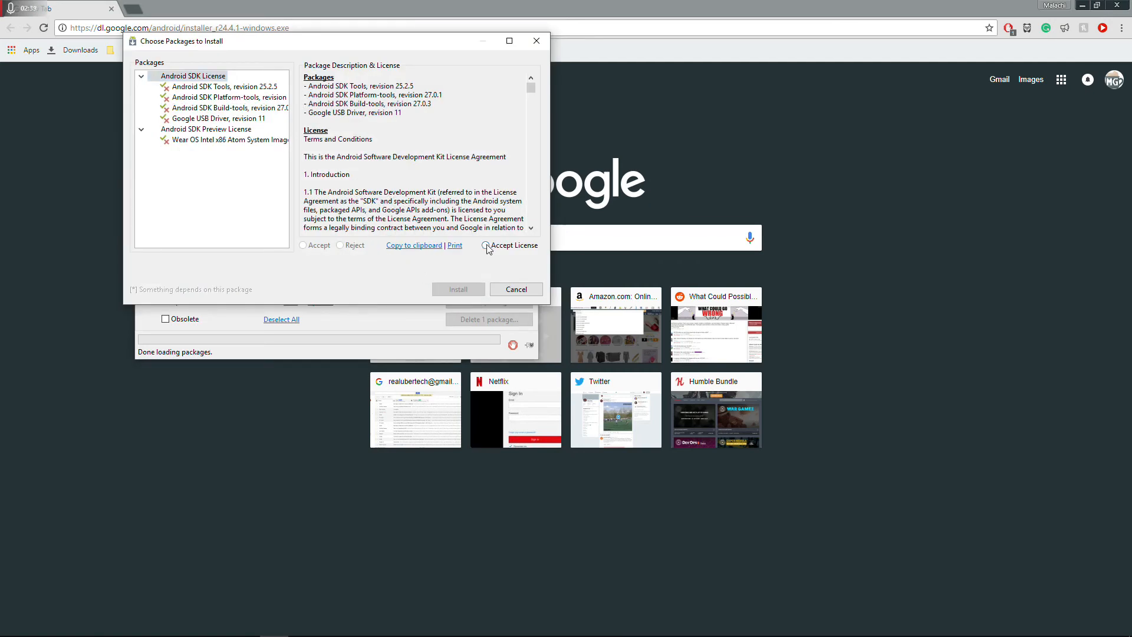
Accept the license, install the packages, acknowledge the SDK tools update, and close SDK Manager.
left_click(488, 245)
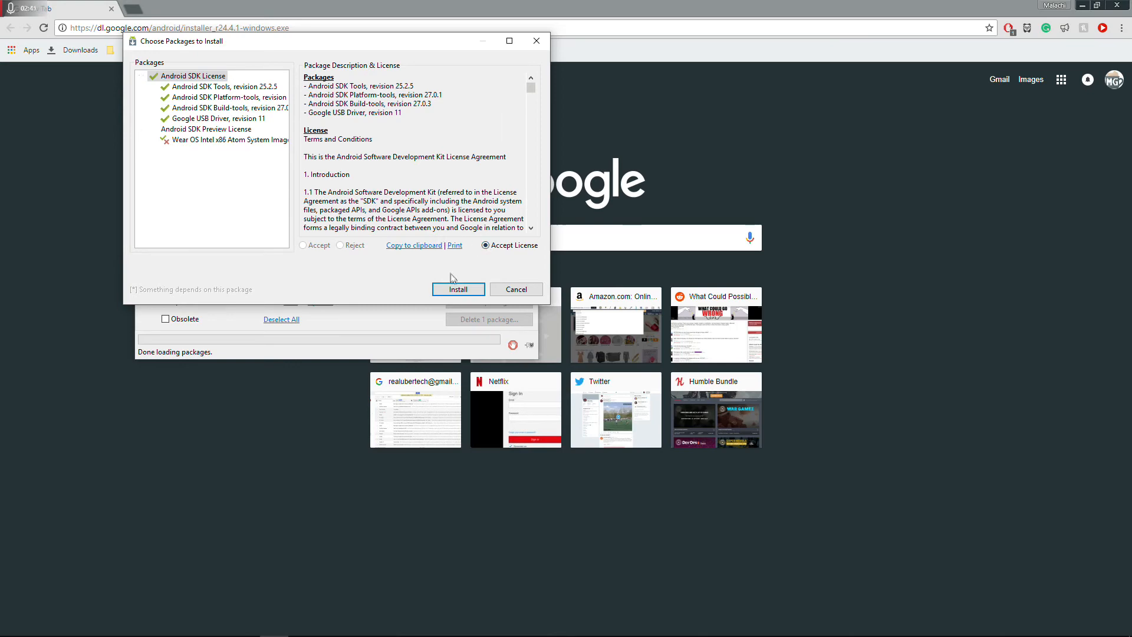
left_click(457, 289)
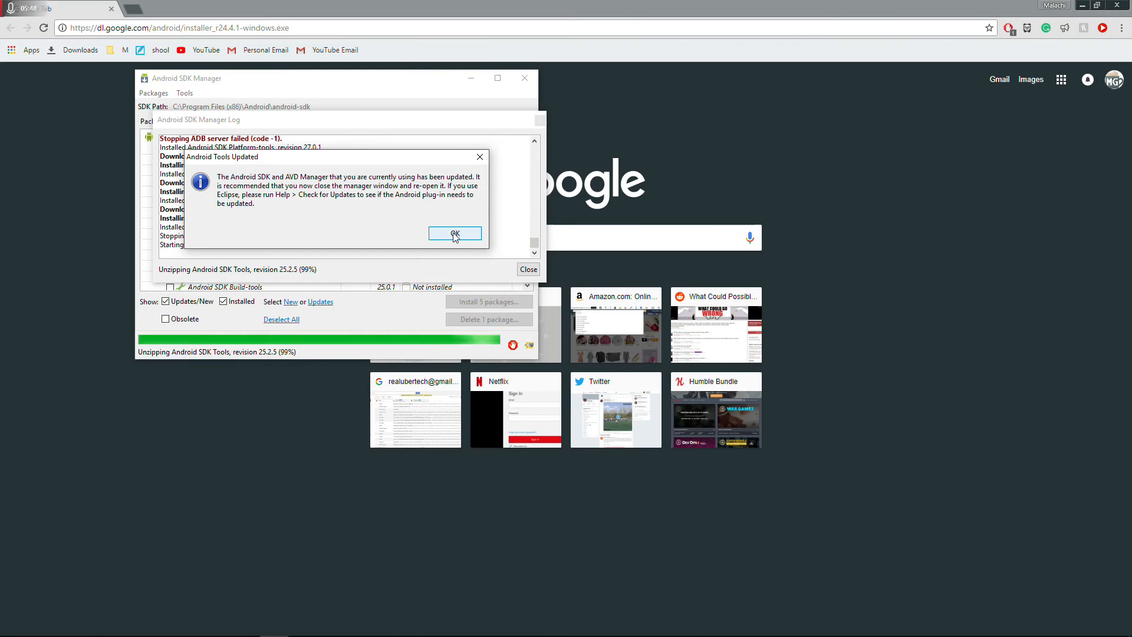
left_click(454, 234)
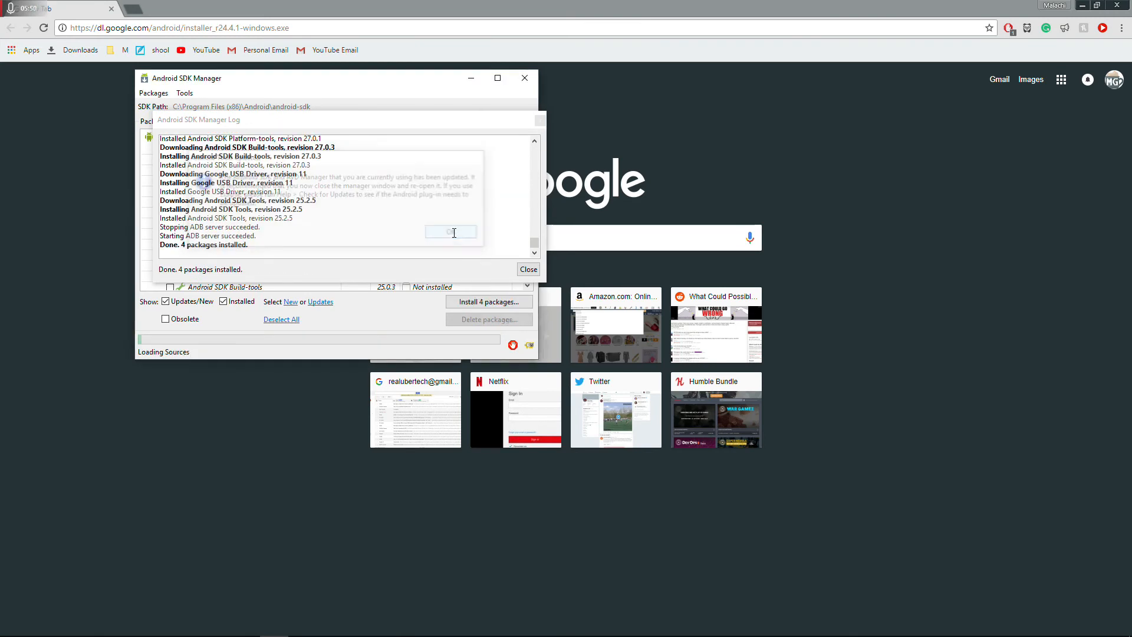
left_click(527, 269)
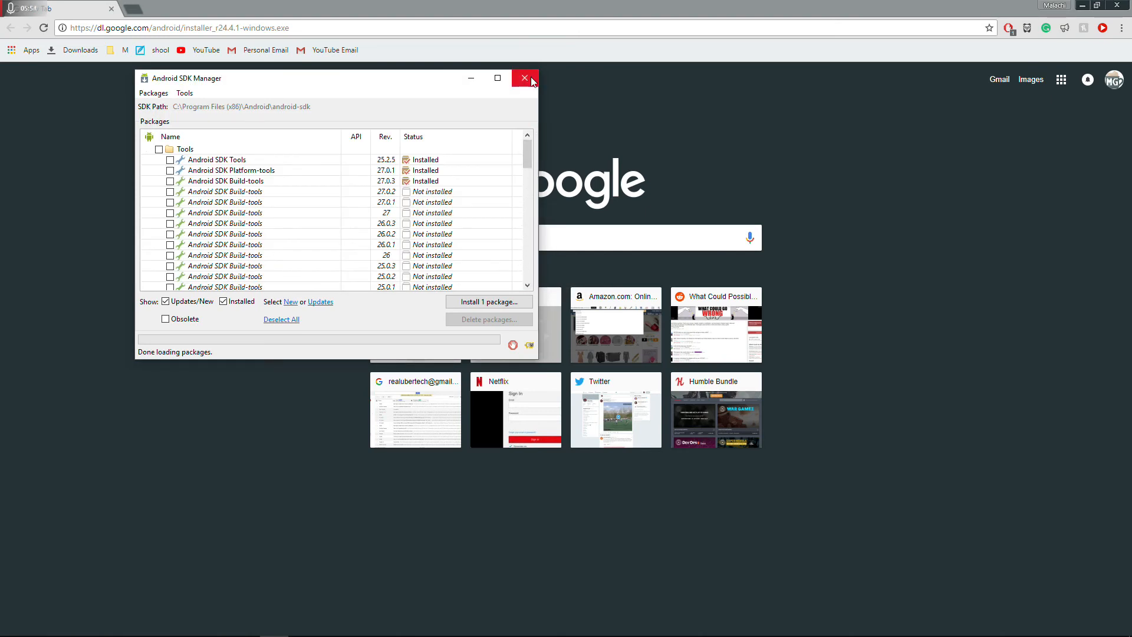
left_click(524, 78)
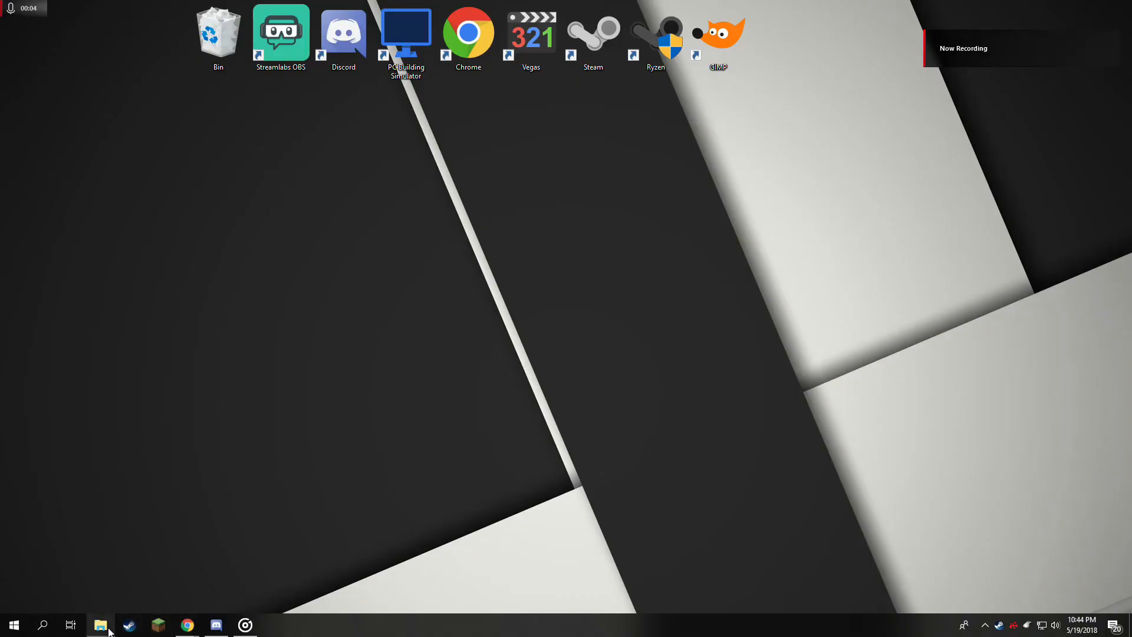
Browse to C:\Program Files (x86)\Android\android-sdk\platform-tools and copy its path from the address bar.
left_click(100, 624)
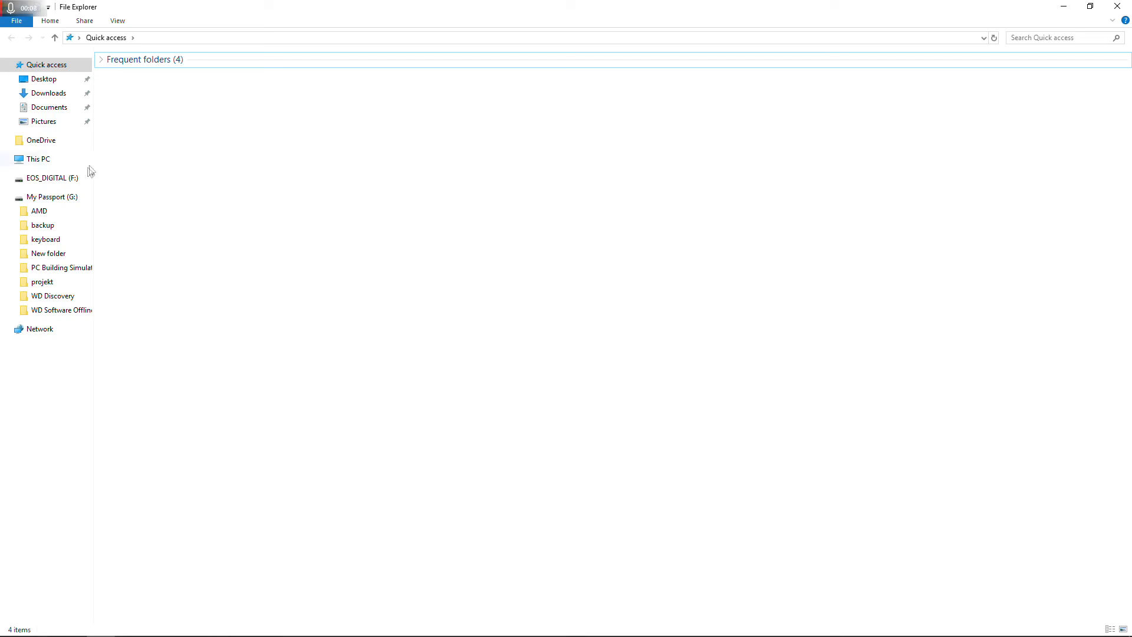
left_click(38, 158)
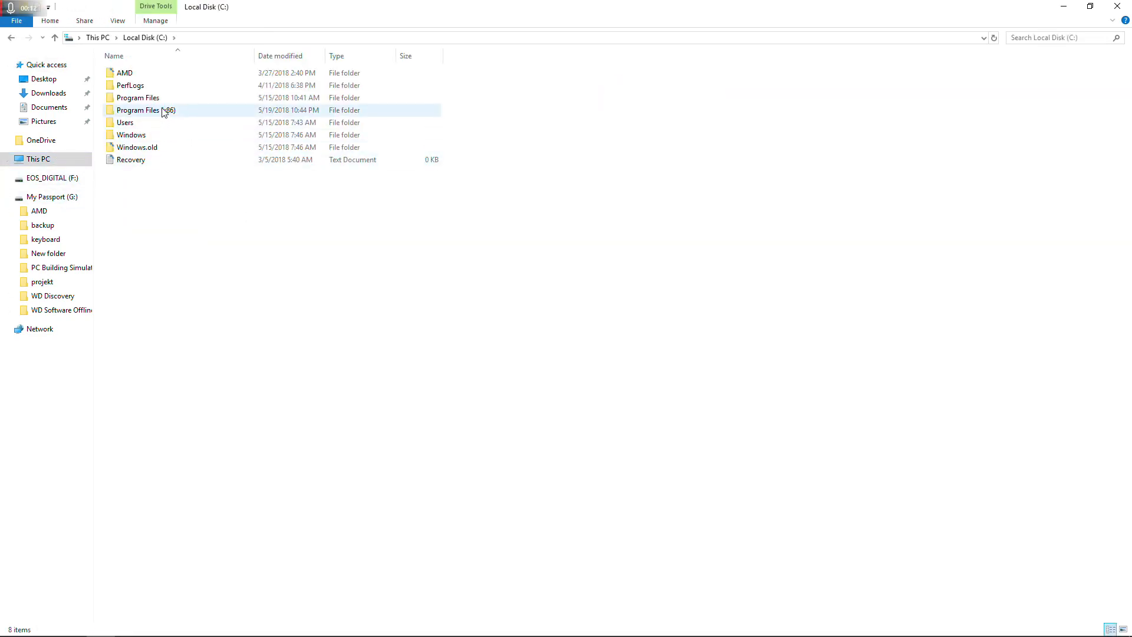
double_click(145, 110)
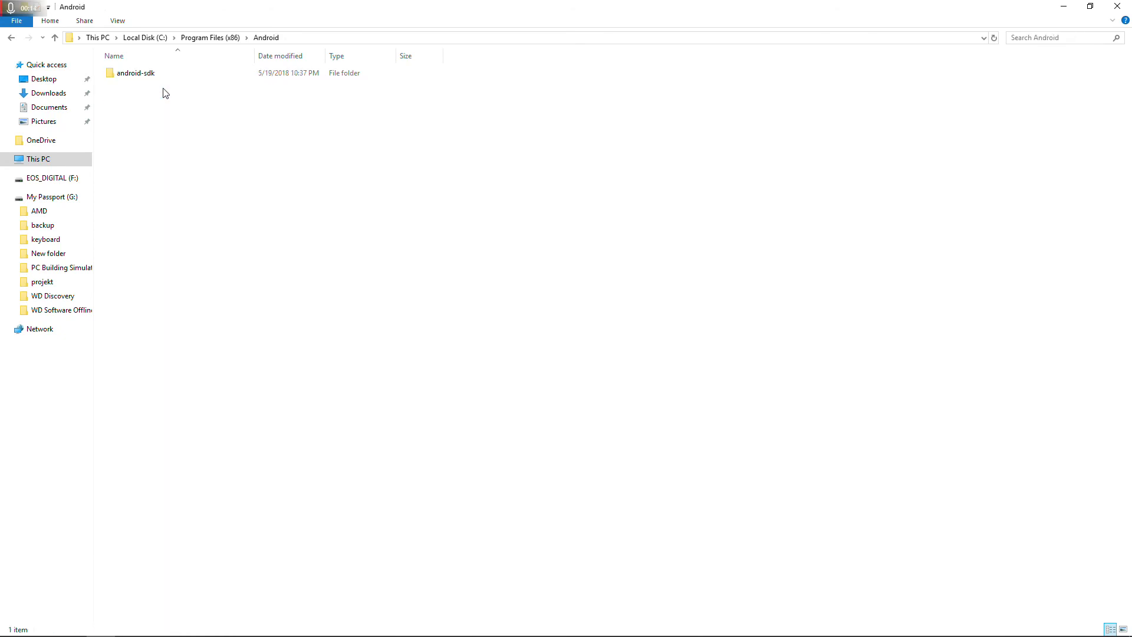
double_click(136, 73)
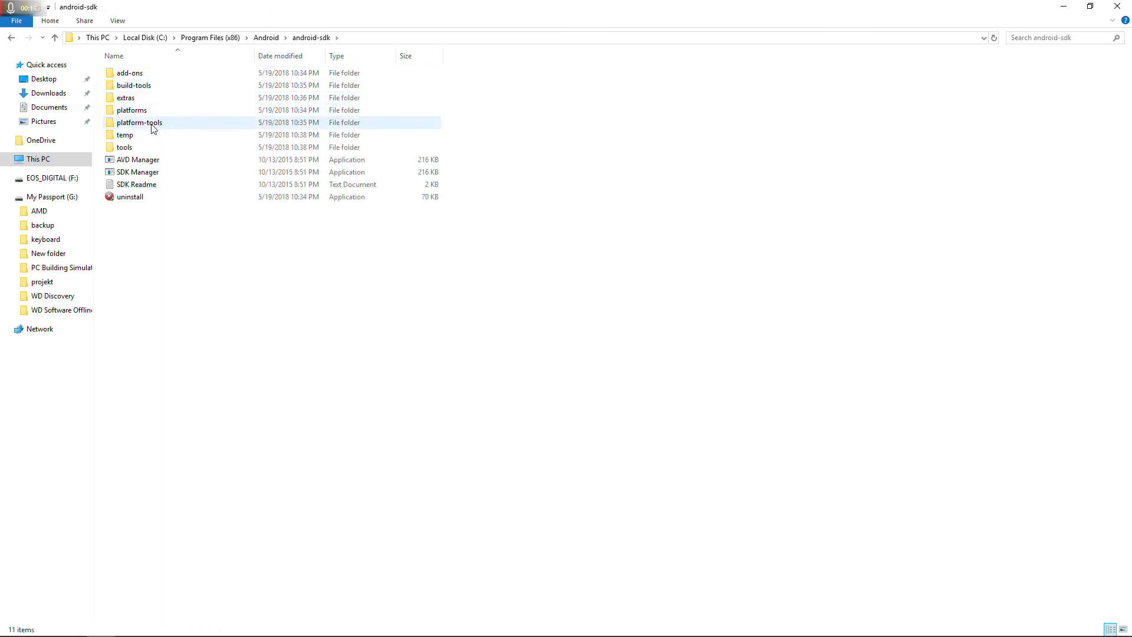
double_click(139, 122)
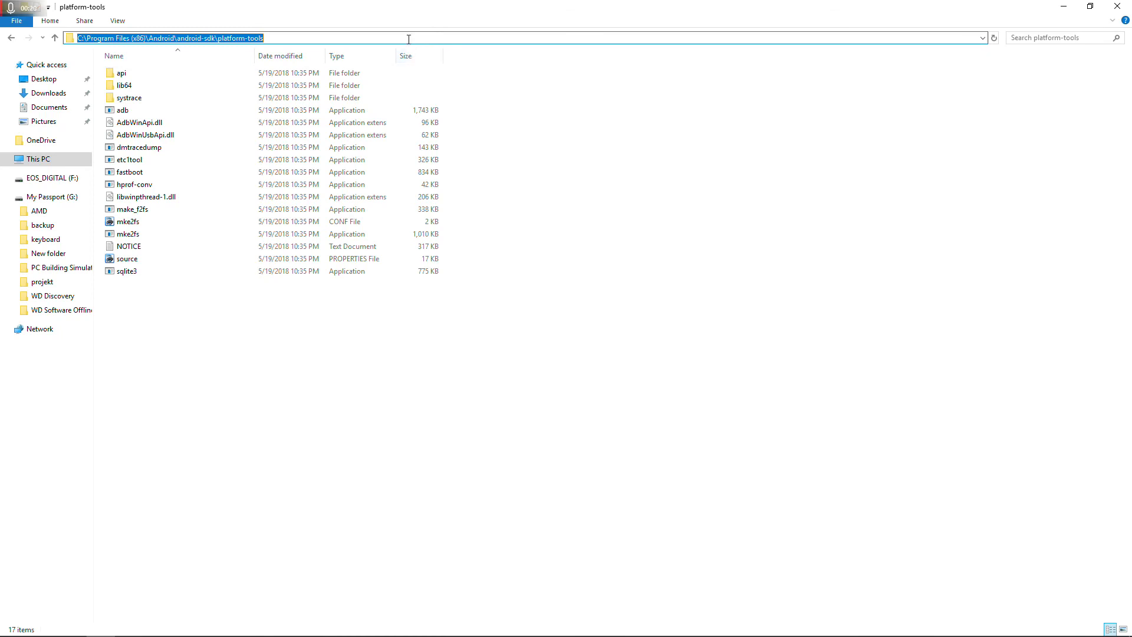
right_click(408, 39)
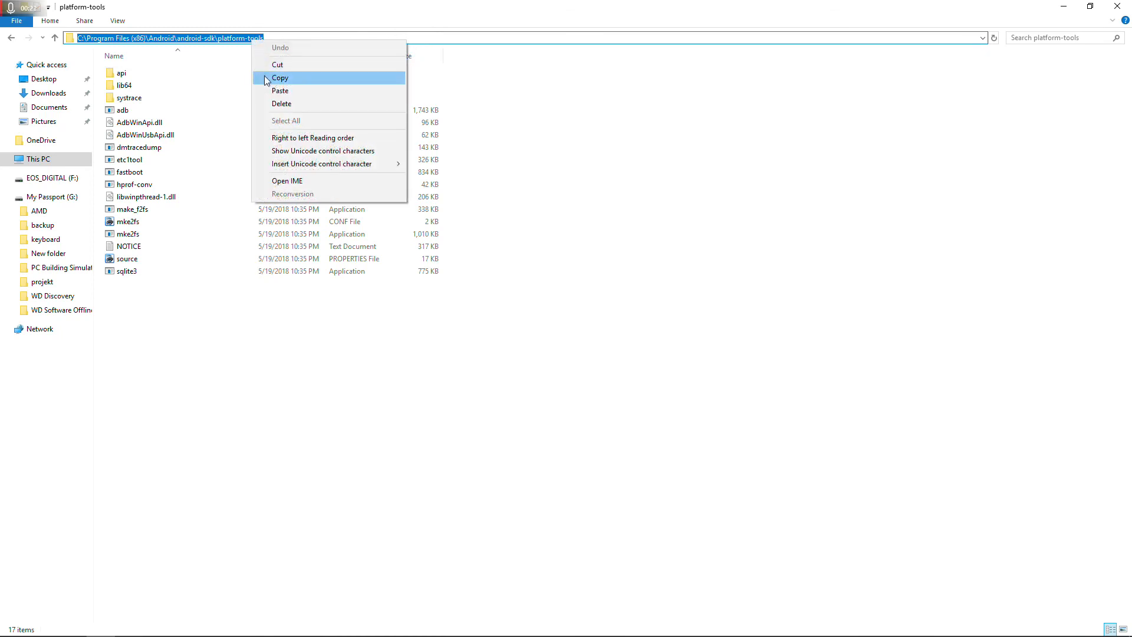
left_click(280, 78)
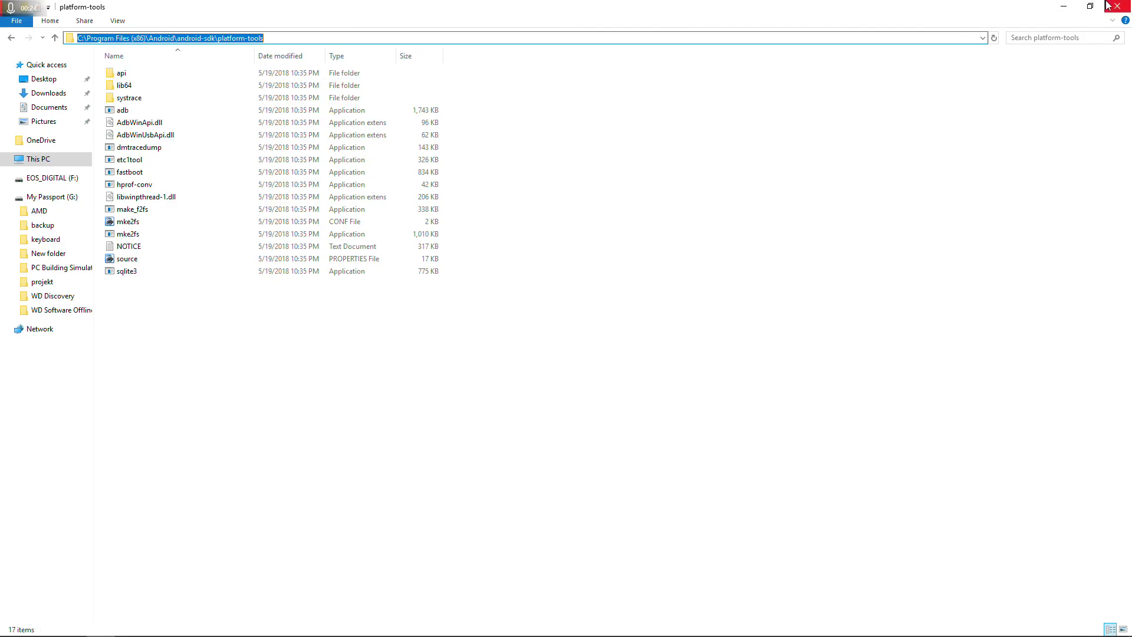
left_click(1123, 6)
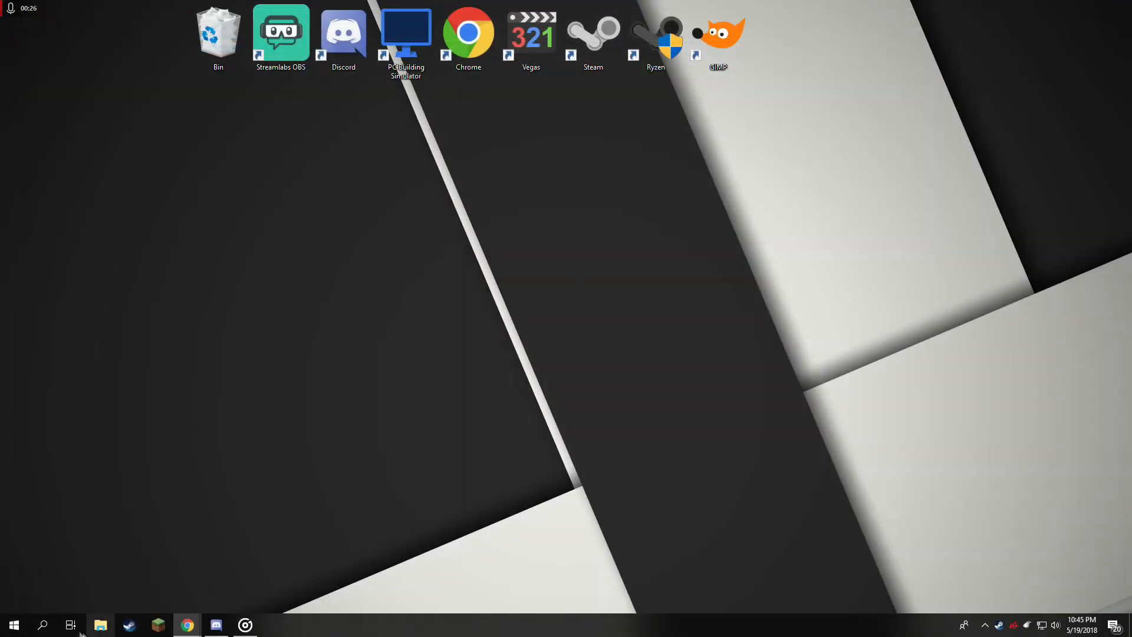
Search 'ad' in Start and choose 'View advanced system settings'.
left_click(42, 624)
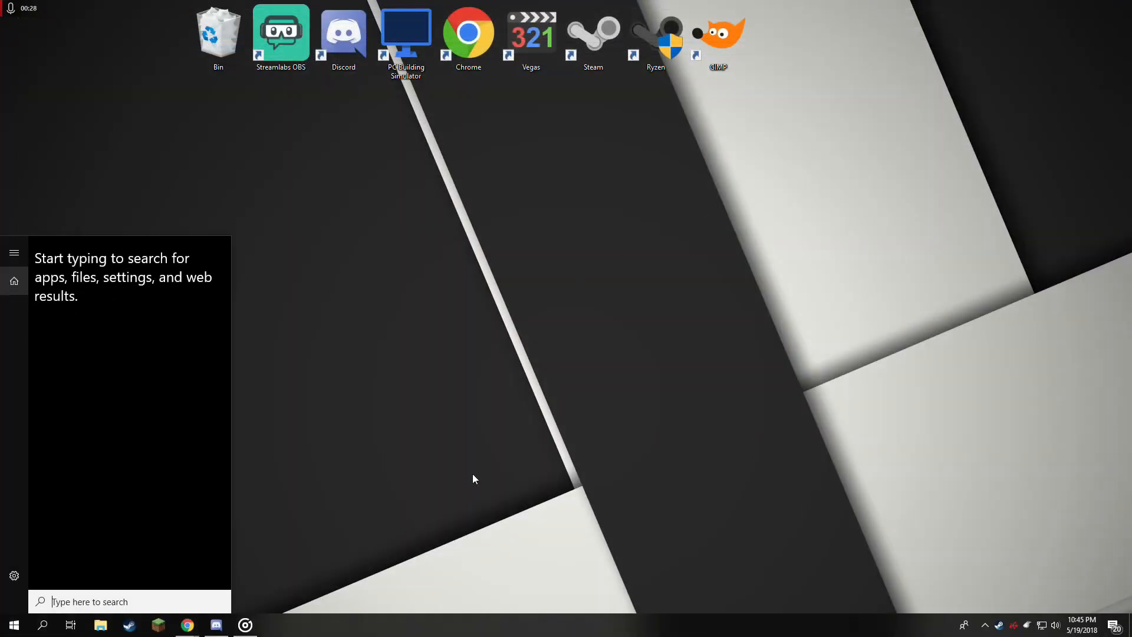
type("ad")
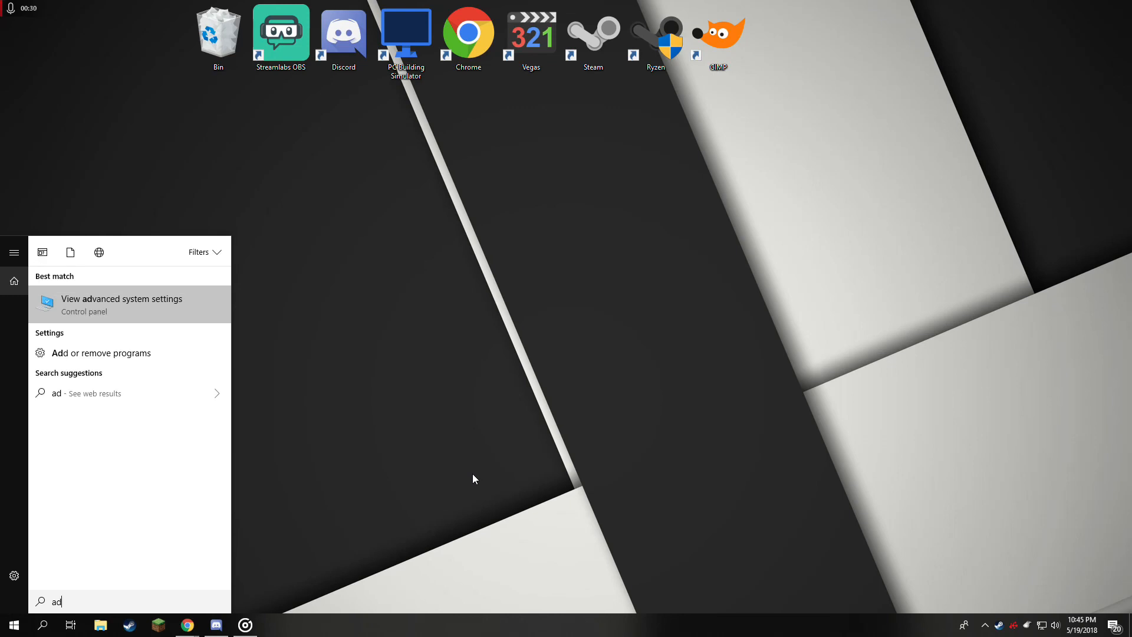
mouse_move(237, 327)
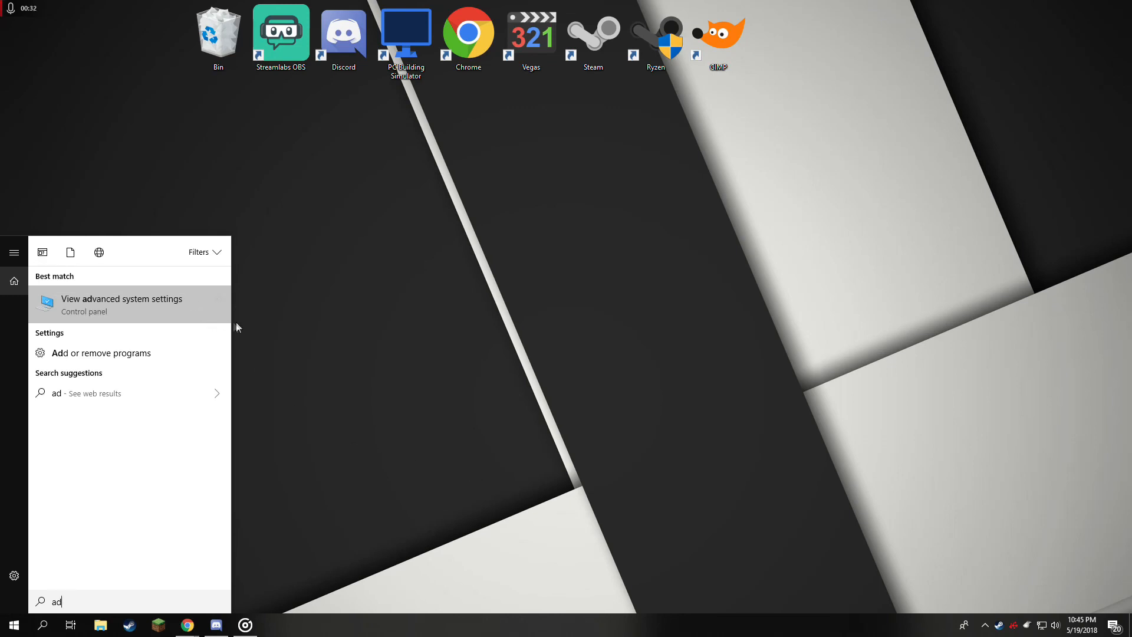
left_click(122, 304)
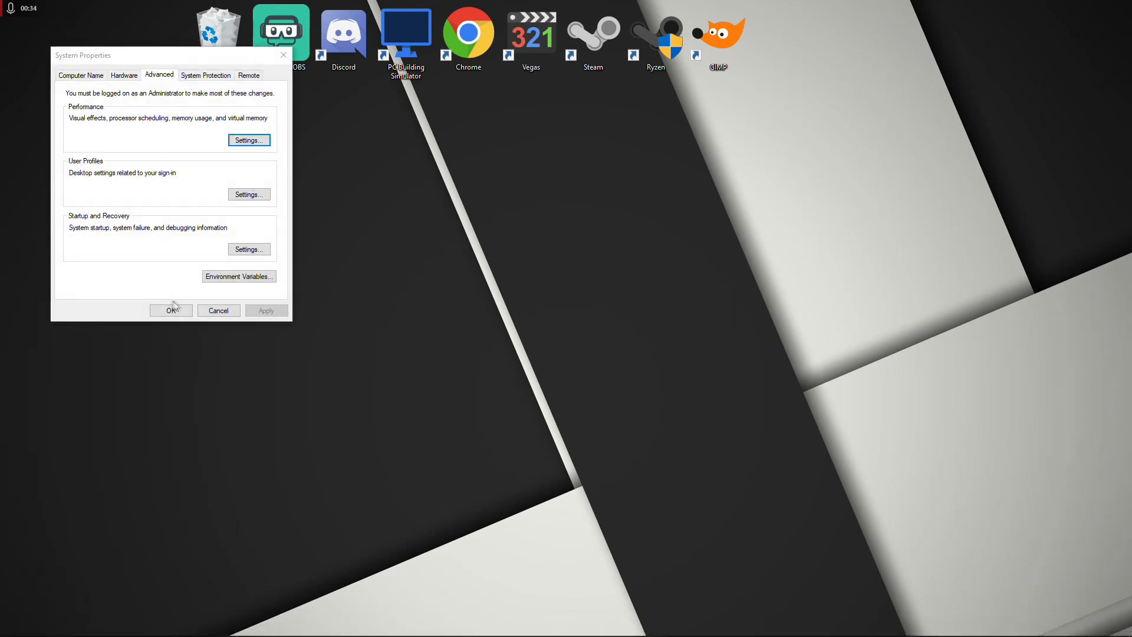
Open Environment Variables and edit the Path entry under System variables.
left_click(238, 276)
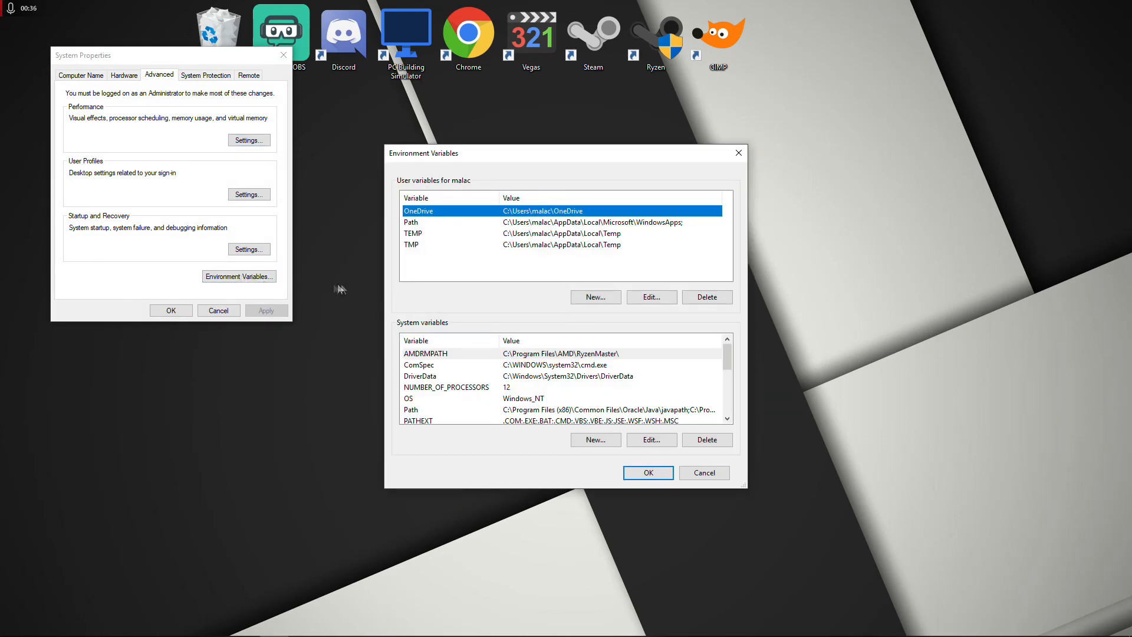
mouse_move(487, 380)
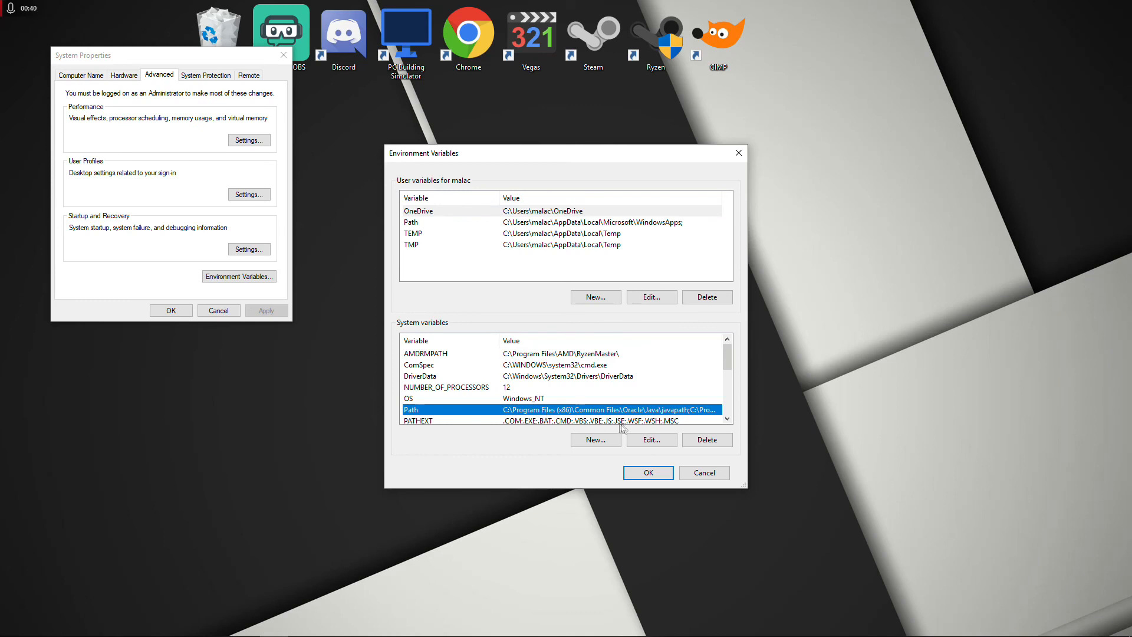
mouse_move(637, 436)
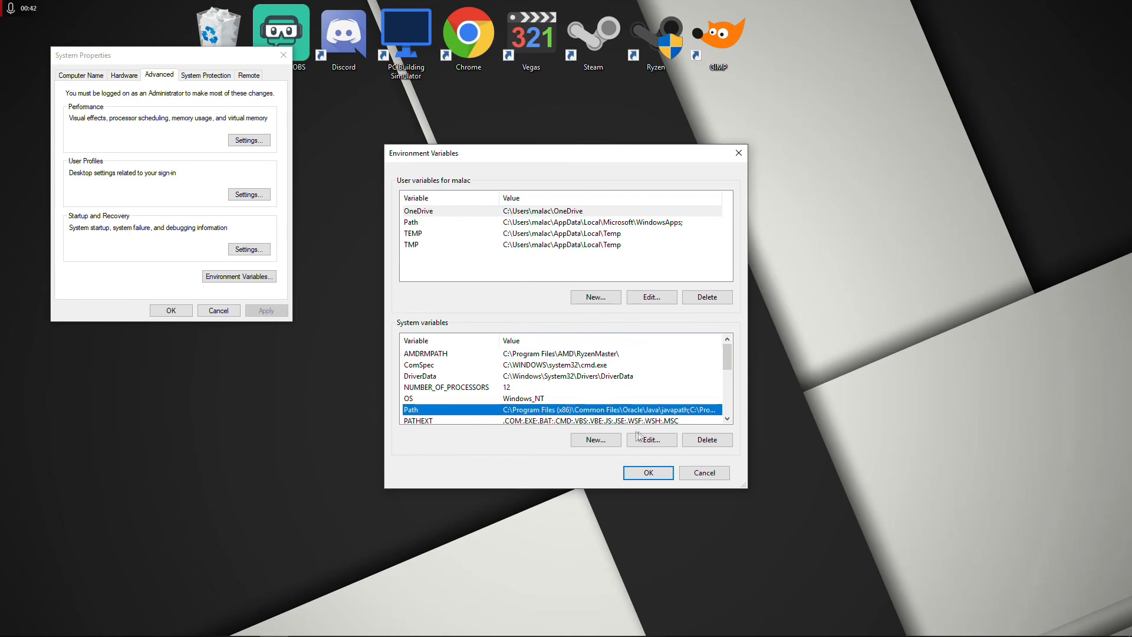
left_click(650, 440)
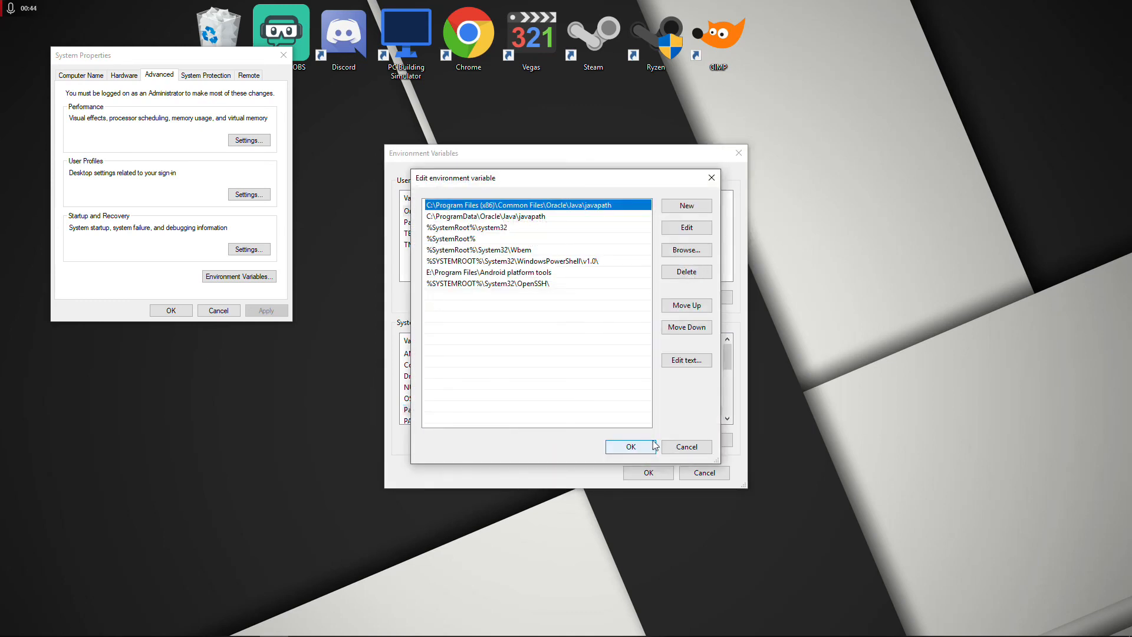
mouse_move(685, 227)
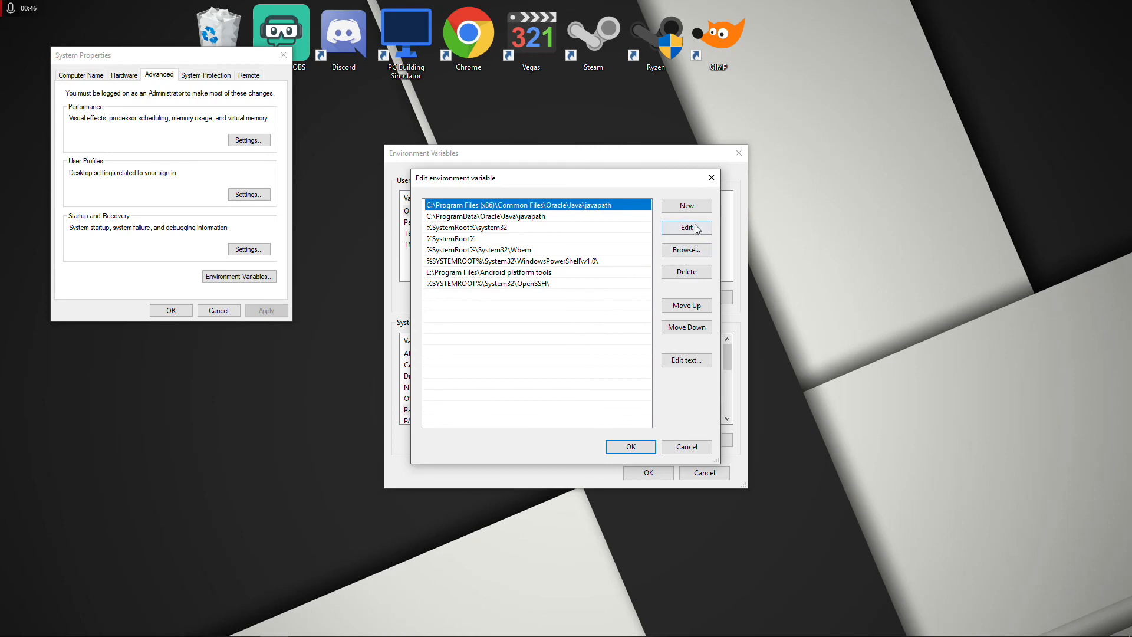
Paste the platform-tools path into a new Path entry and confirm the dialogs with OK.
left_click(685, 206)
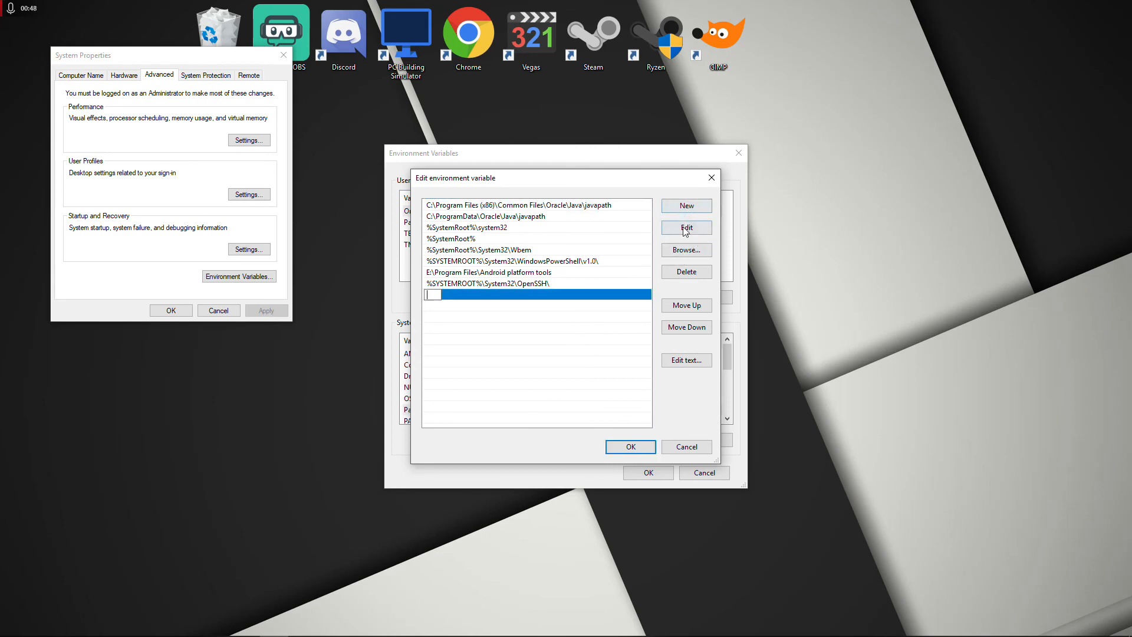
right_click(433, 295)
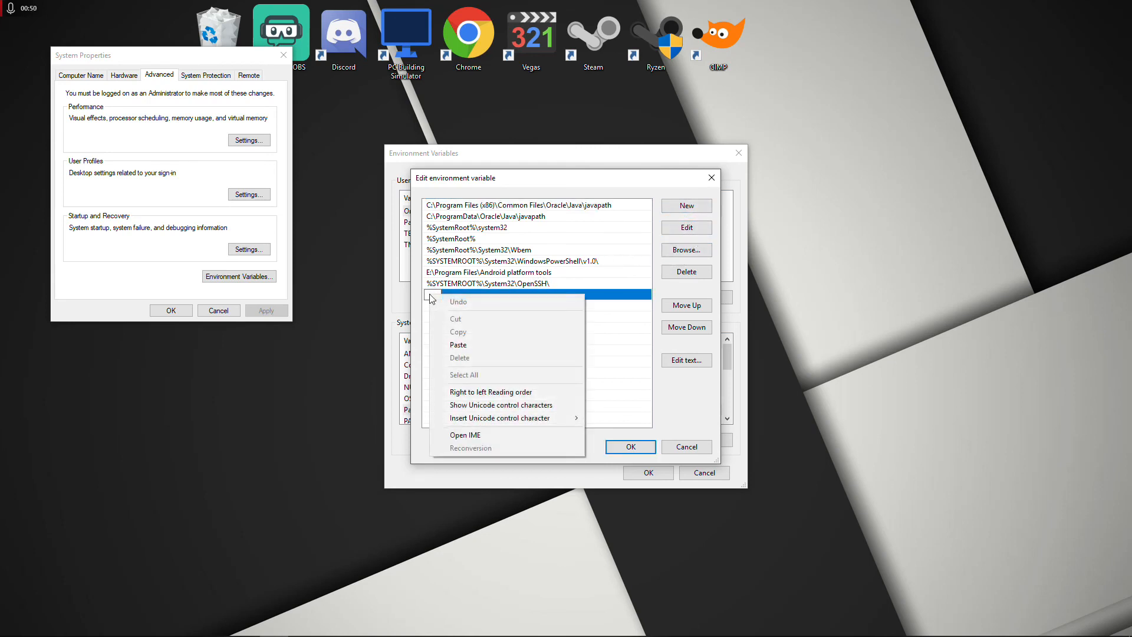
left_click(458, 344)
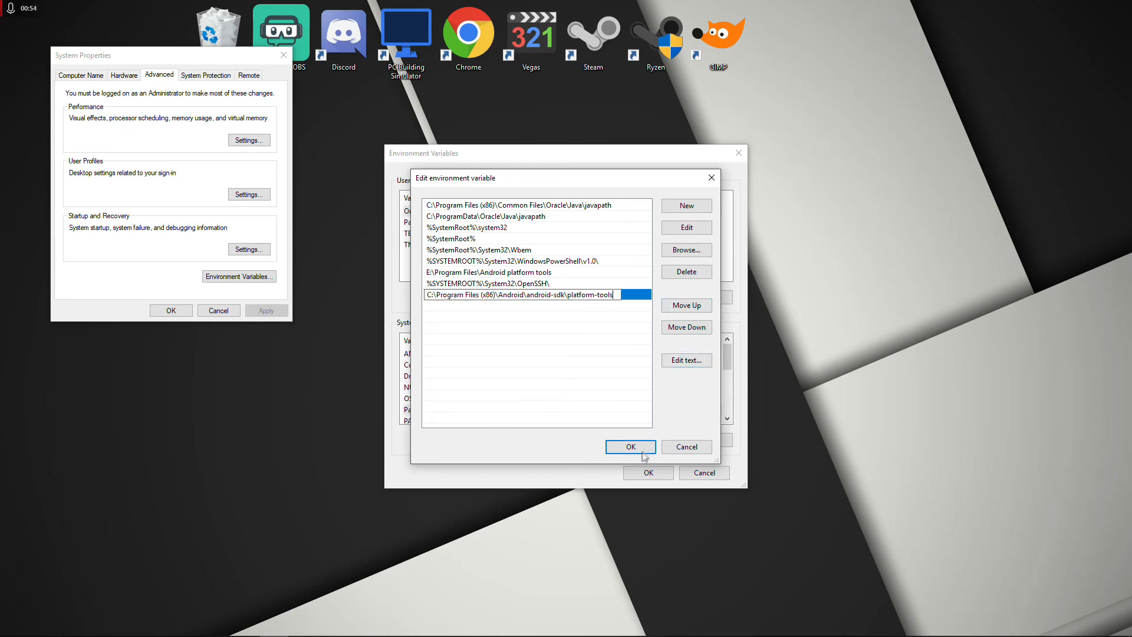
left_click(628, 447)
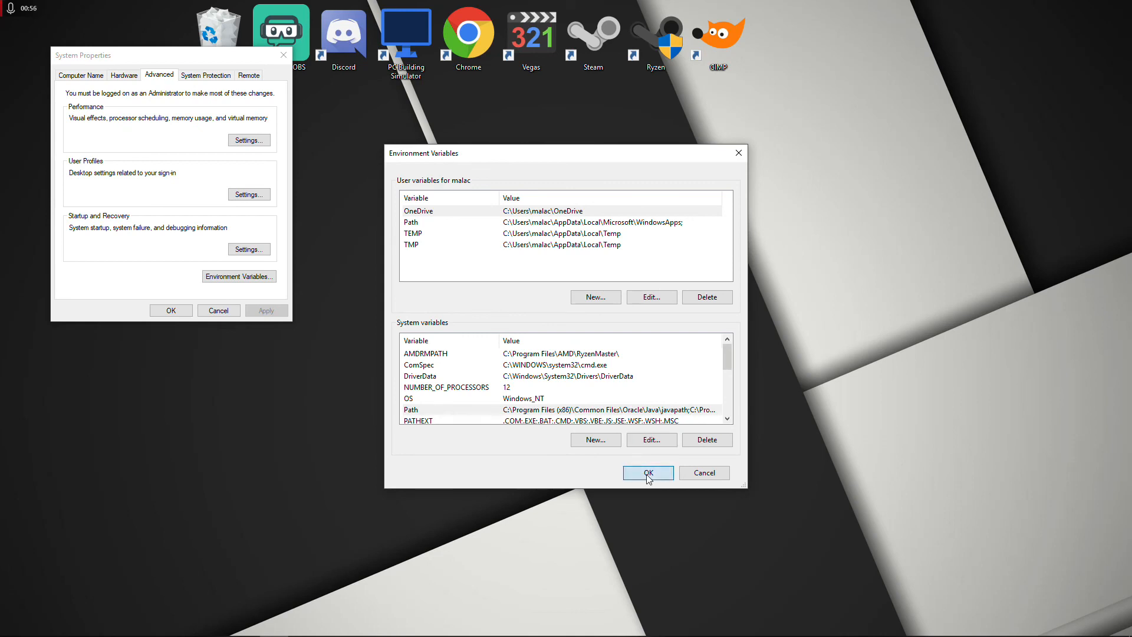
left_click(647, 472)
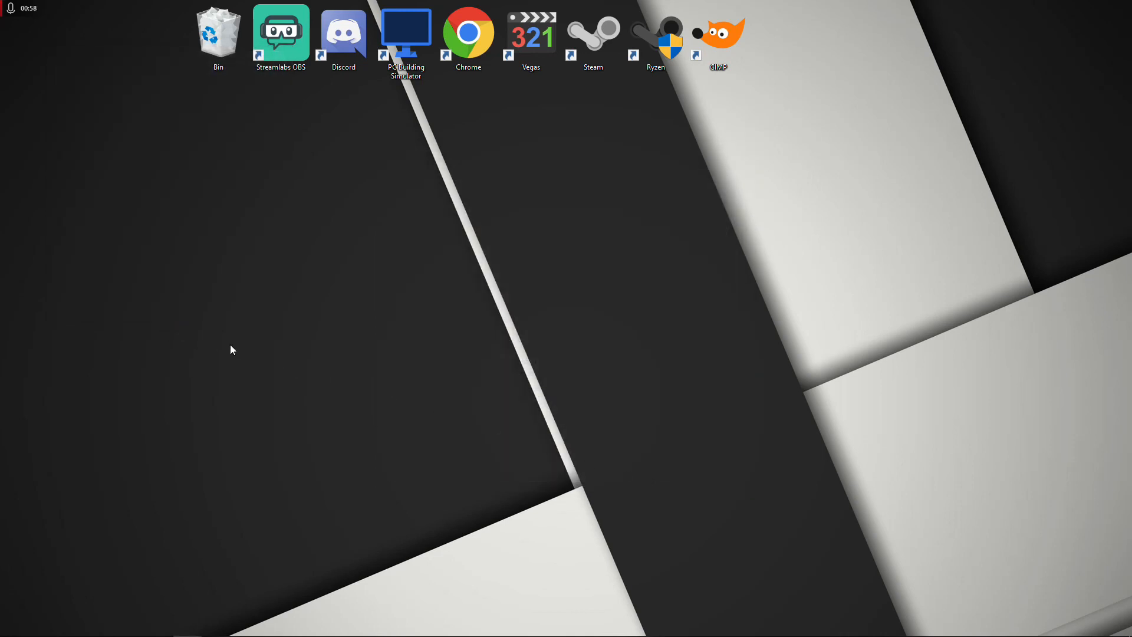
mouse_move(305, 335)
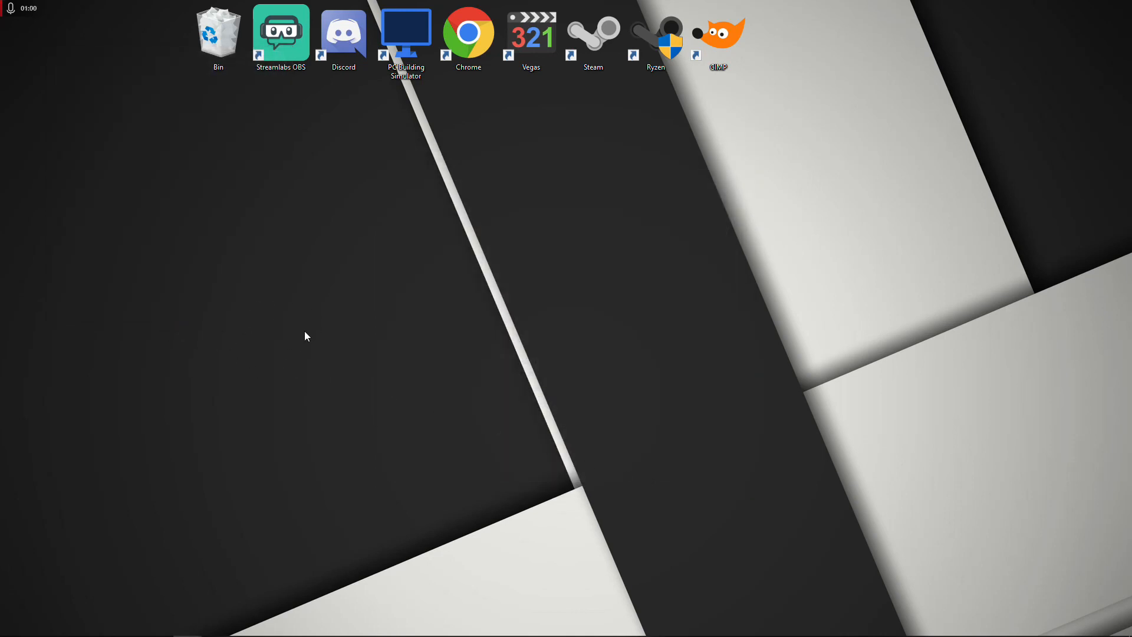